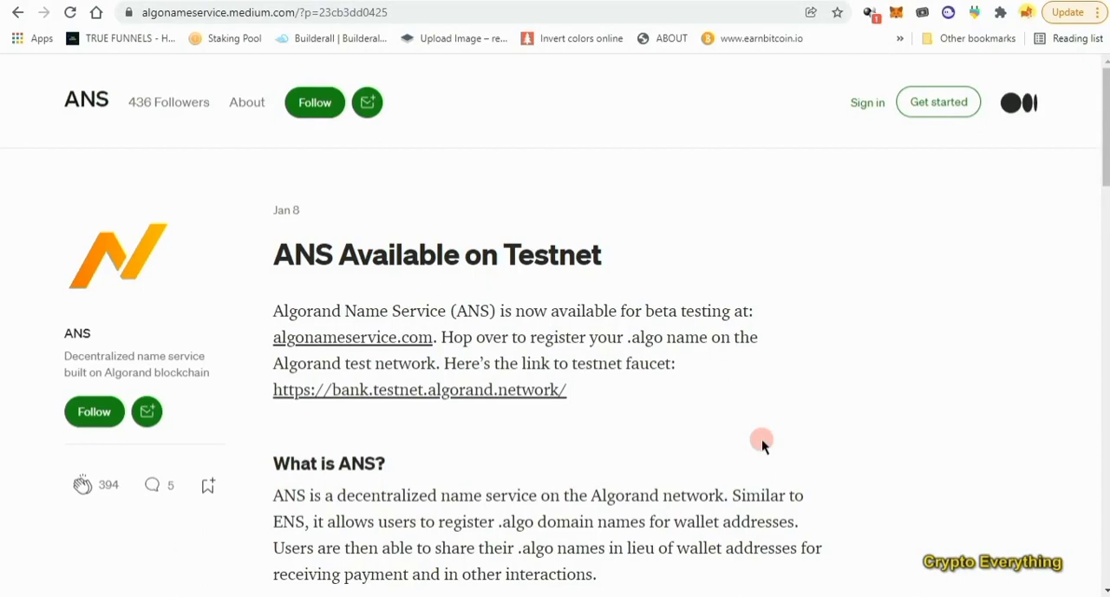
mouse_move(724, 432)
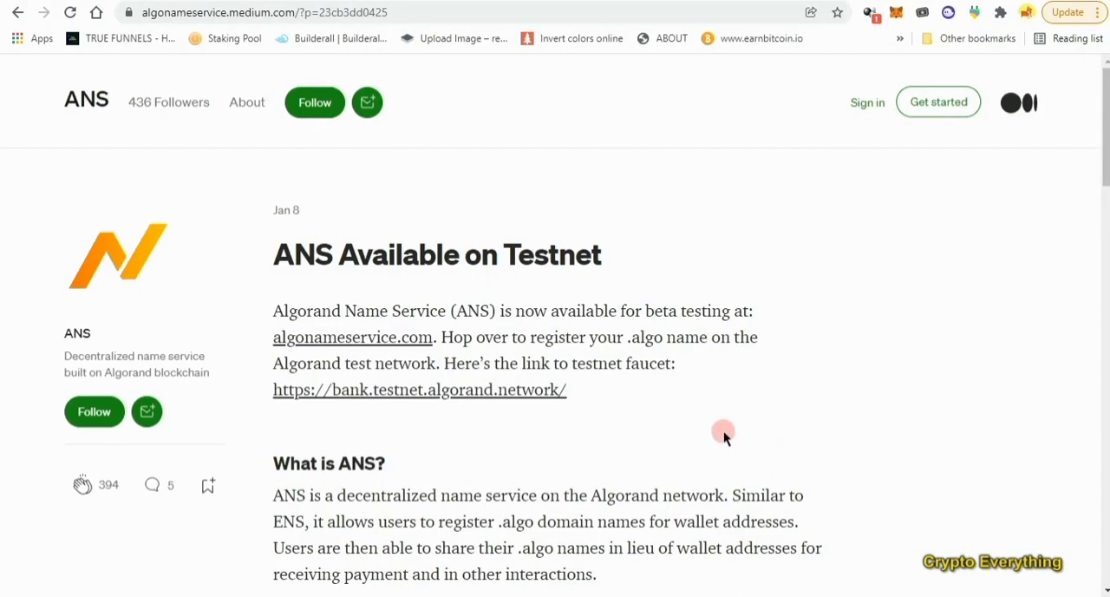
mouse_move(614, 372)
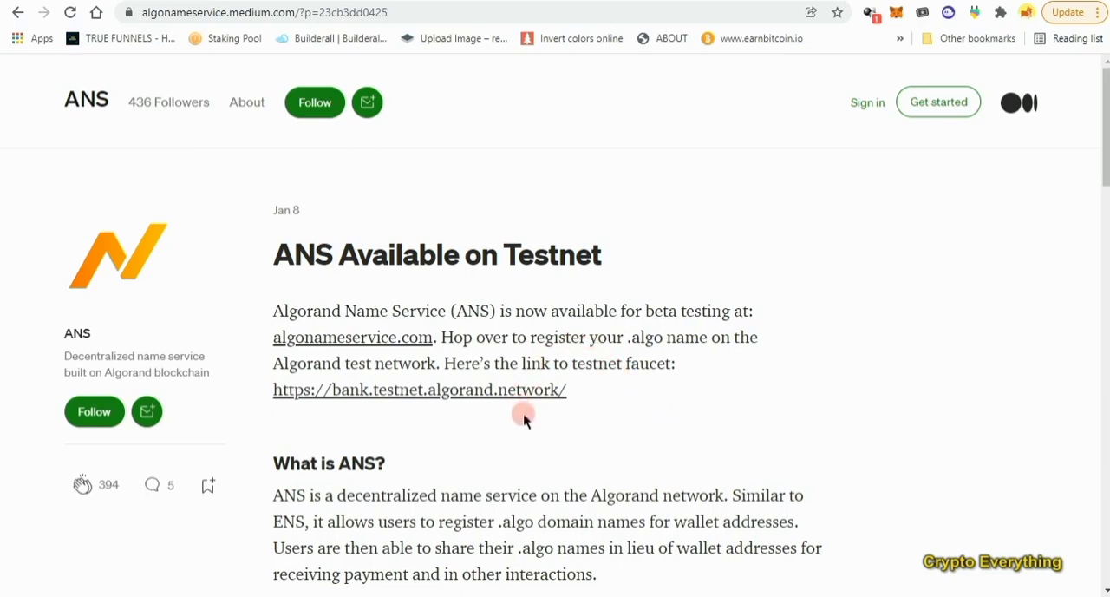
mouse_move(325, 325)
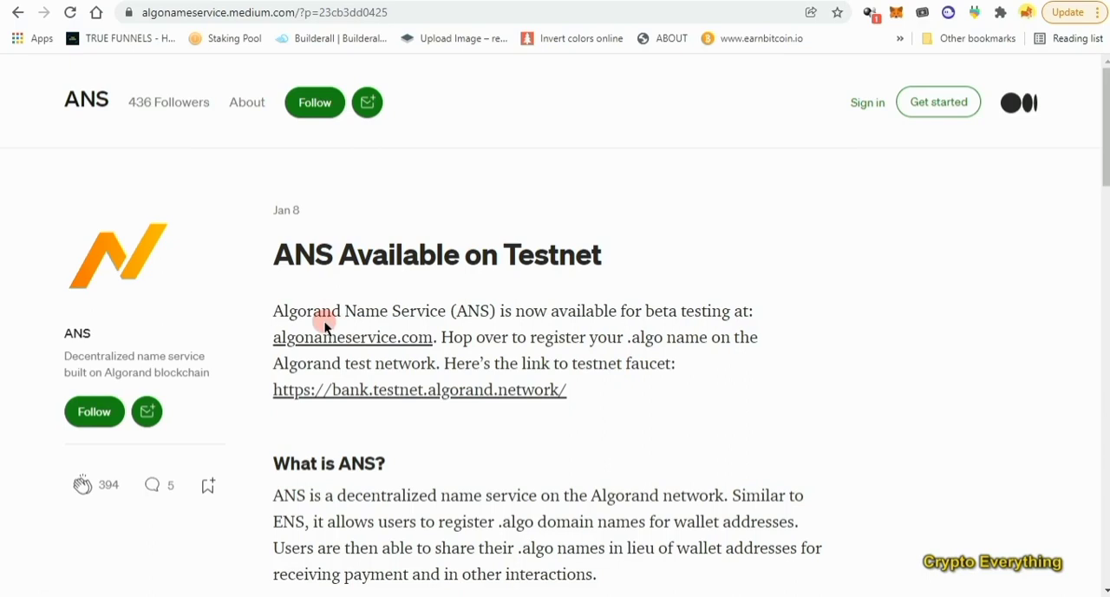
mouse_move(460, 363)
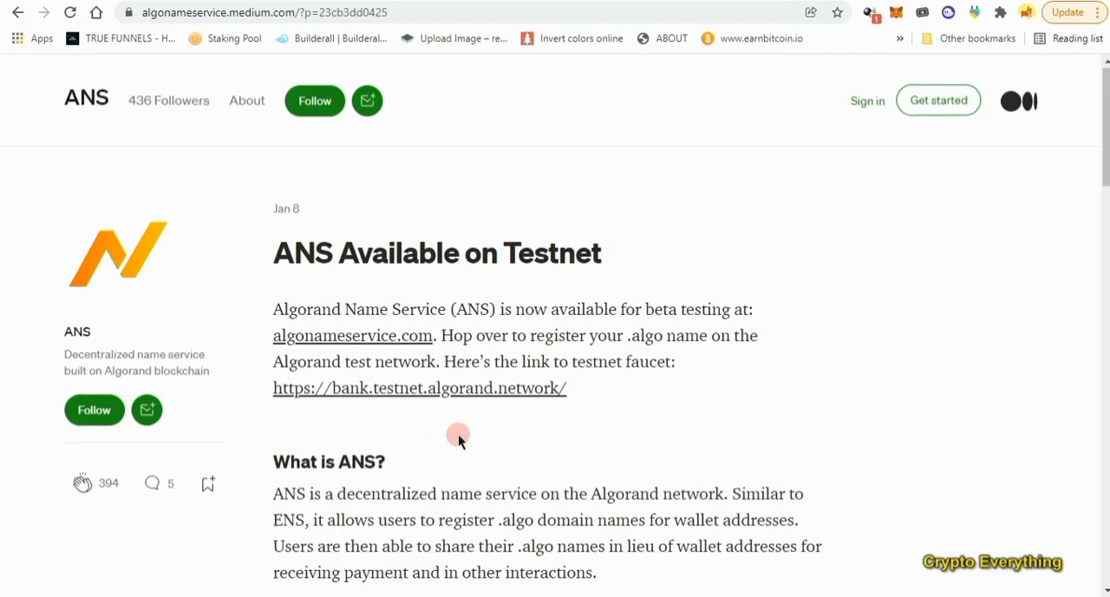
Scroll through the current page and switch to another browser tab
scroll("down", 3)
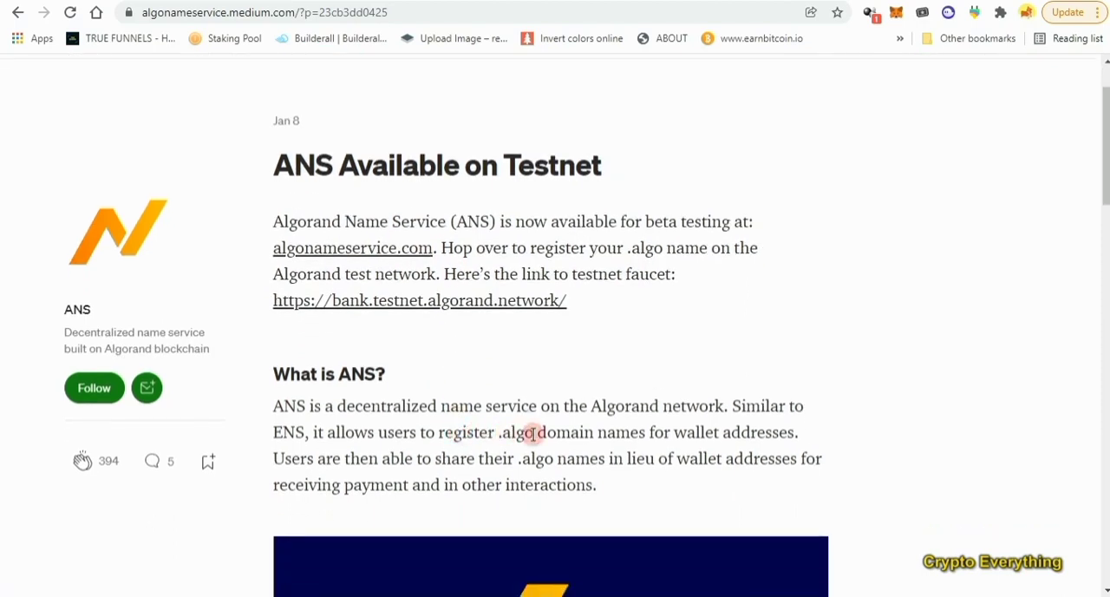
scroll("down", 3)
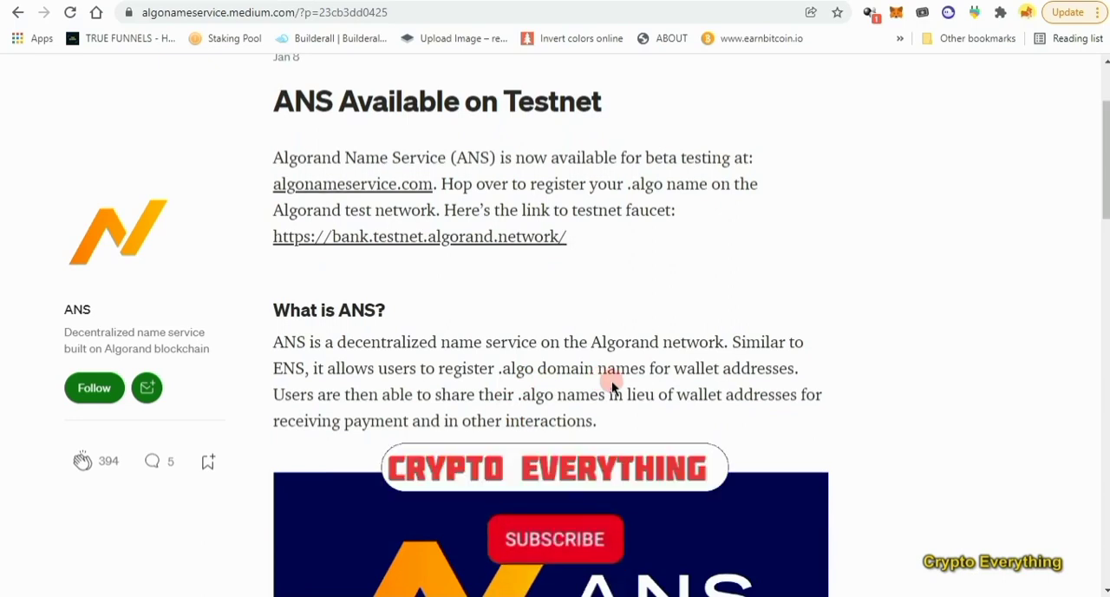
left_click(555, 538)
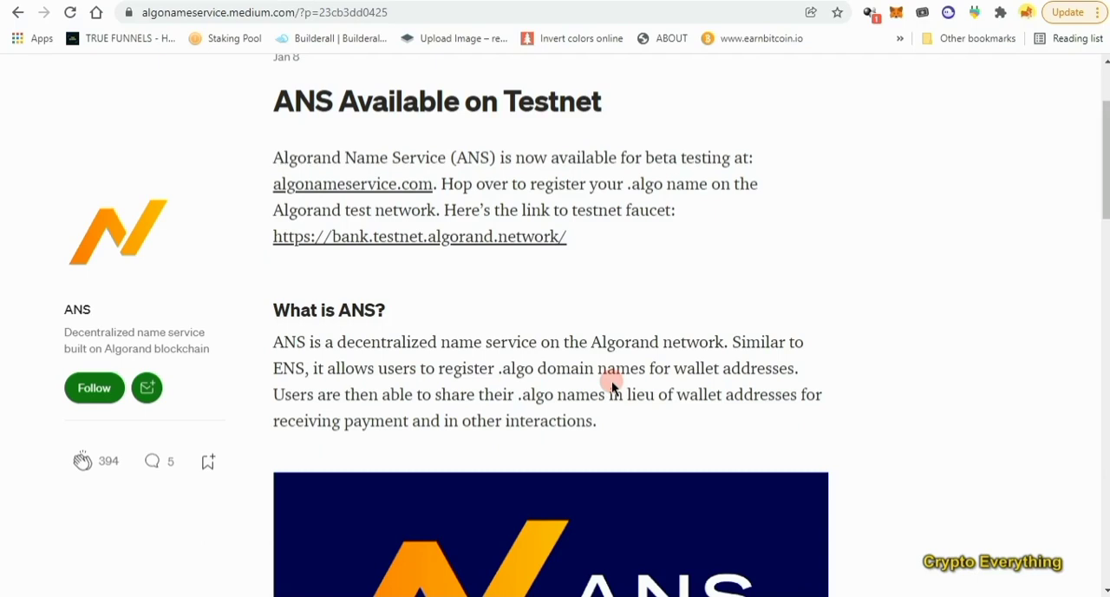
scroll("down", 3)
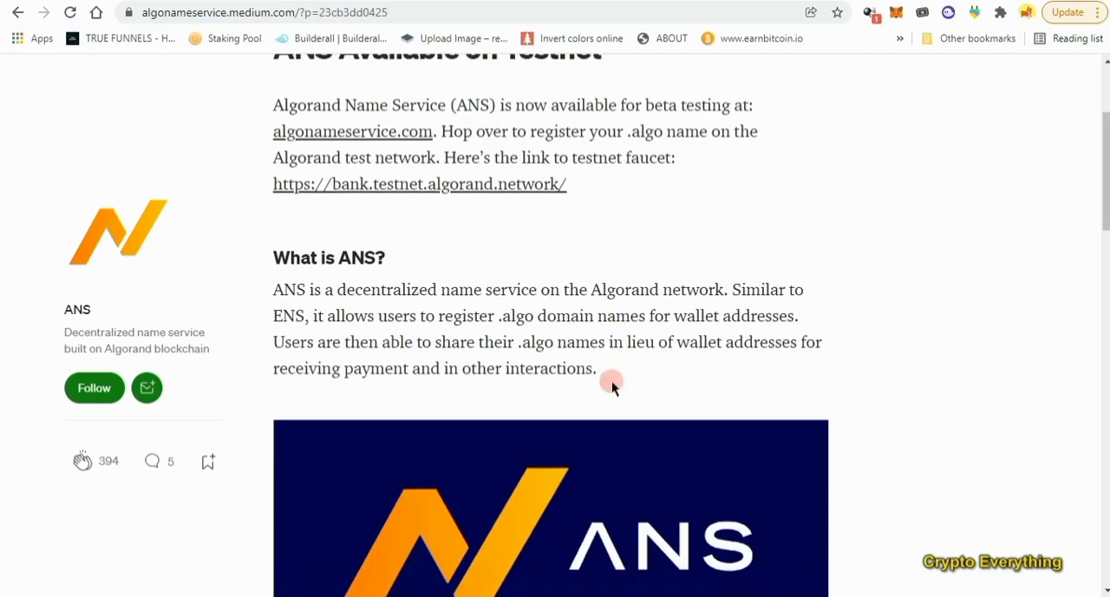
scroll("down", 3)
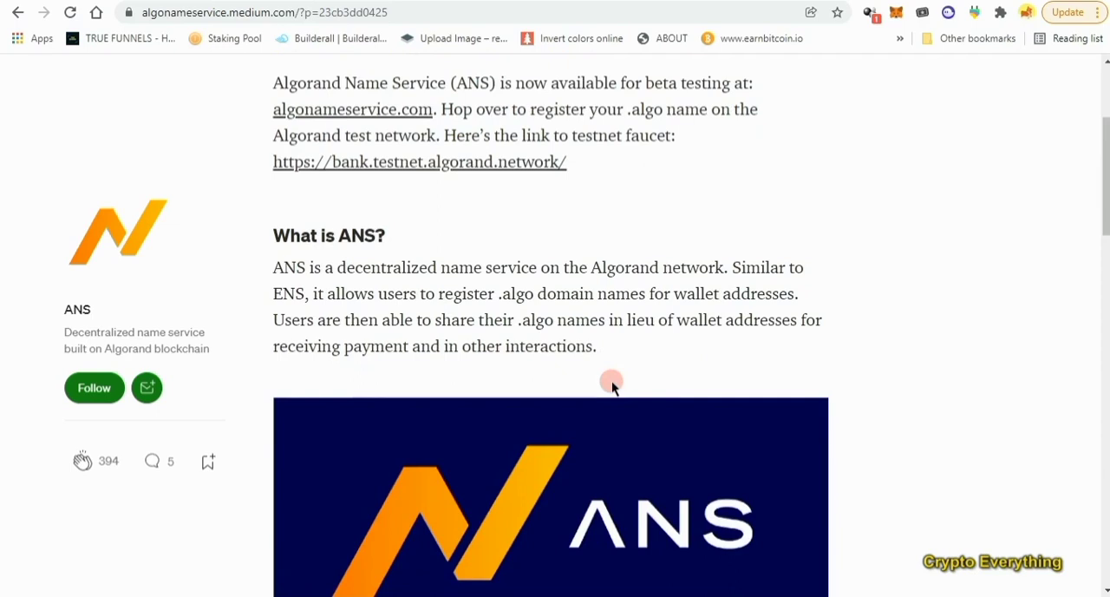
scroll("down", 3)
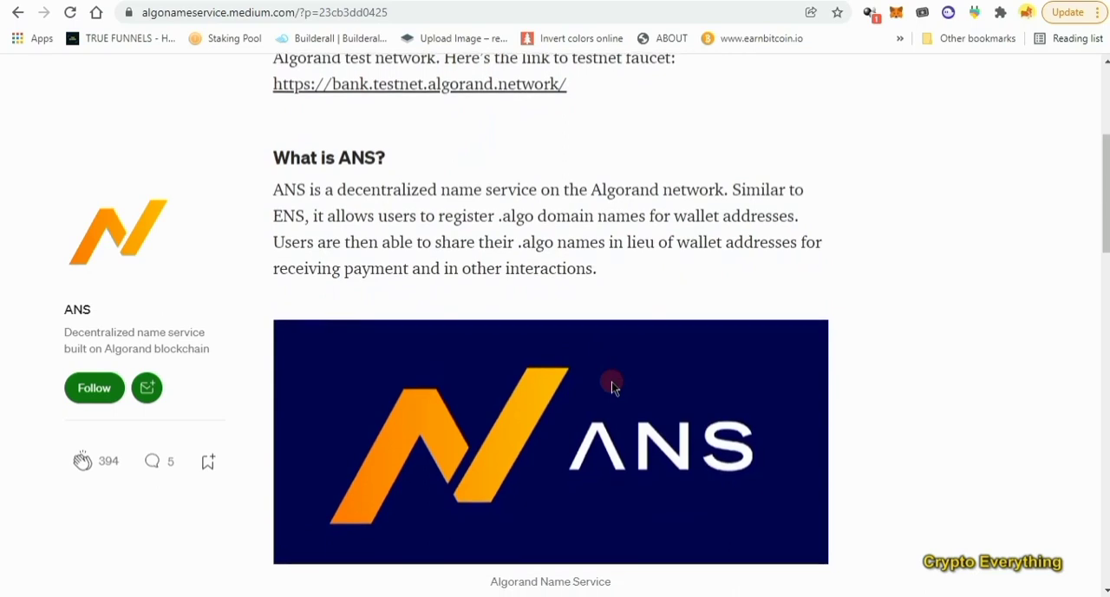
scroll("down", 3)
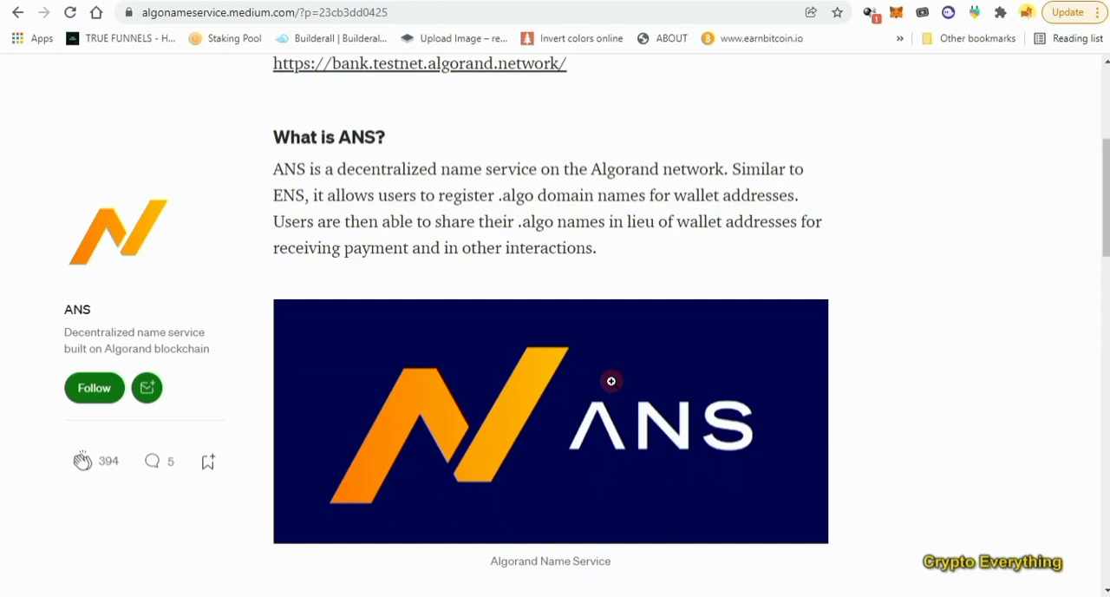
scroll("down", 3)
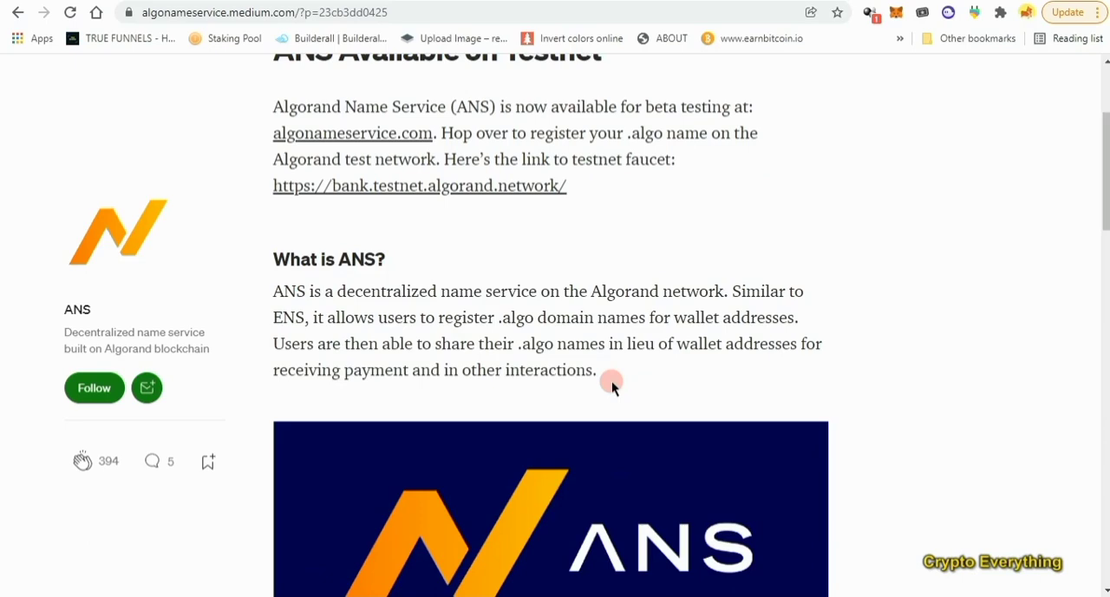
scroll("up", 3)
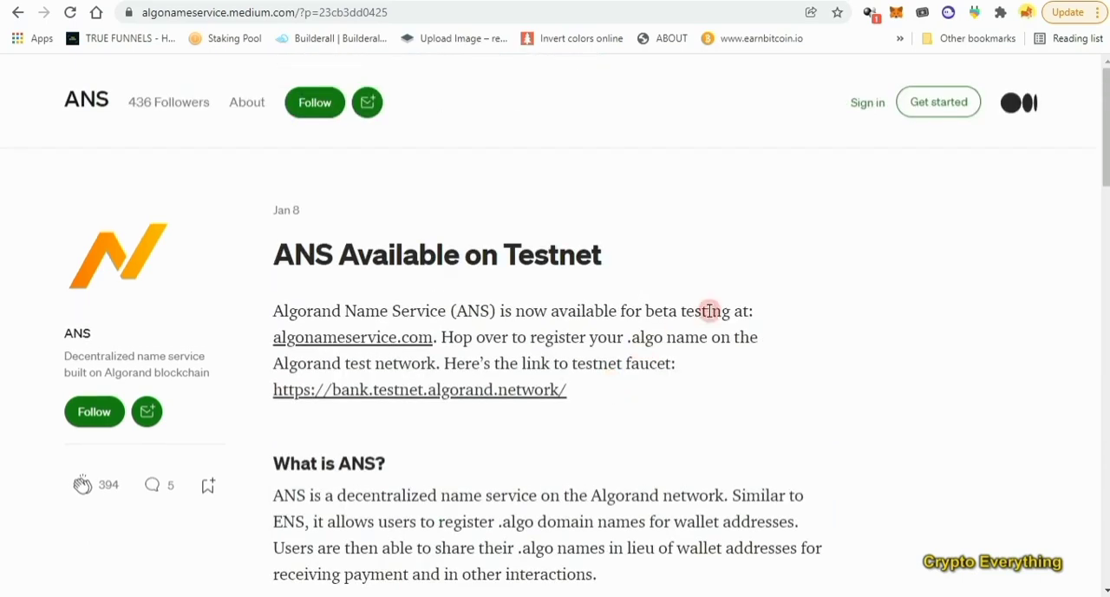
mouse_move(702, 260)
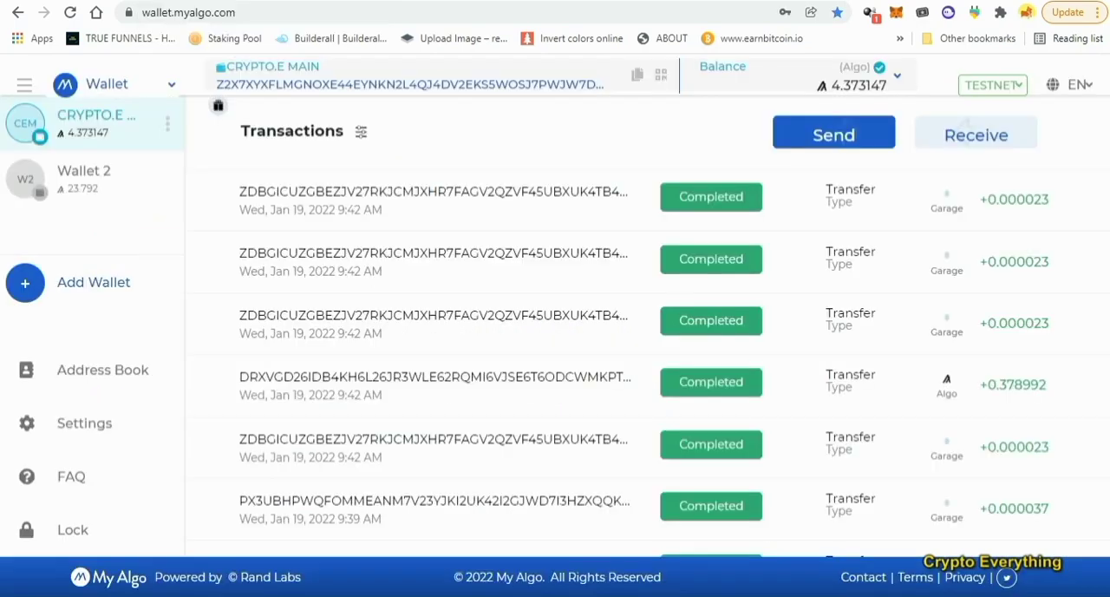
left_click(230, 12)
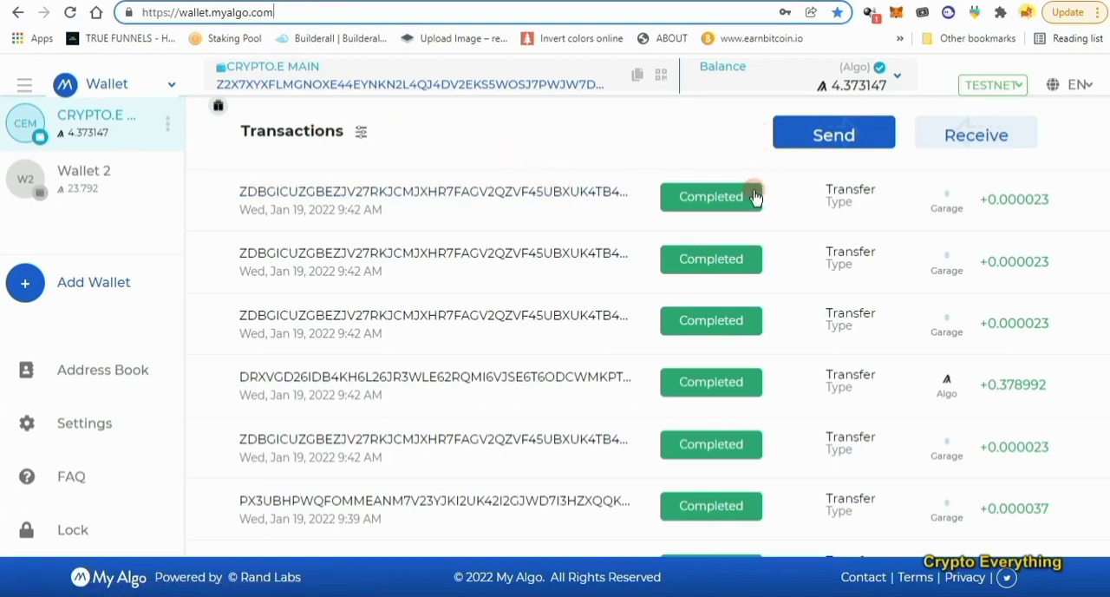
Select Wallet 2 in the My Algo sidebar, dismissing the mnemonic phrase notice
scroll("down", 3)
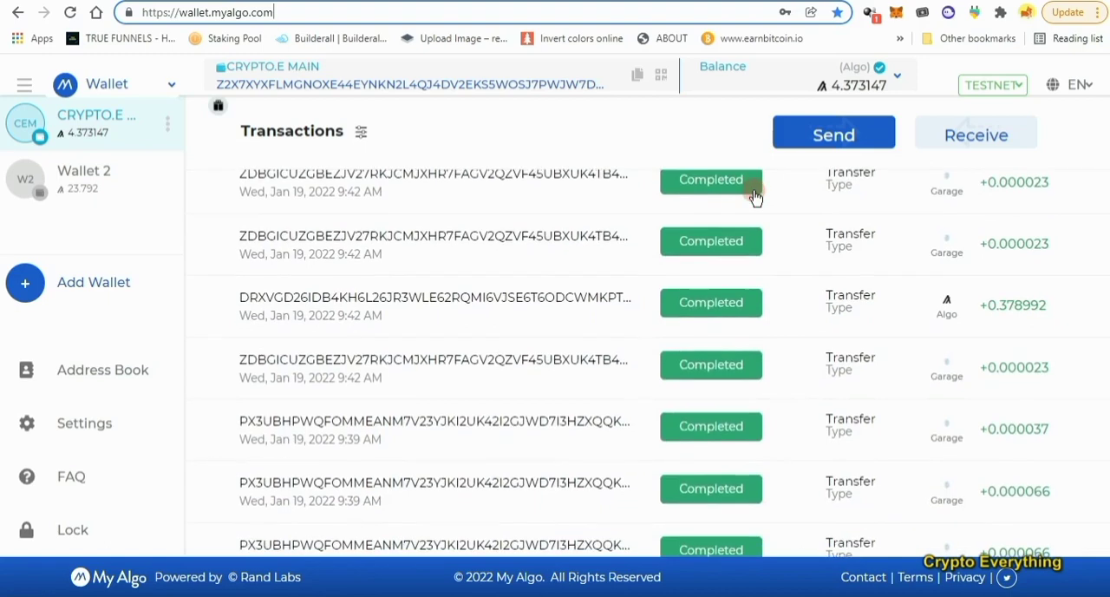
left_click(83, 178)
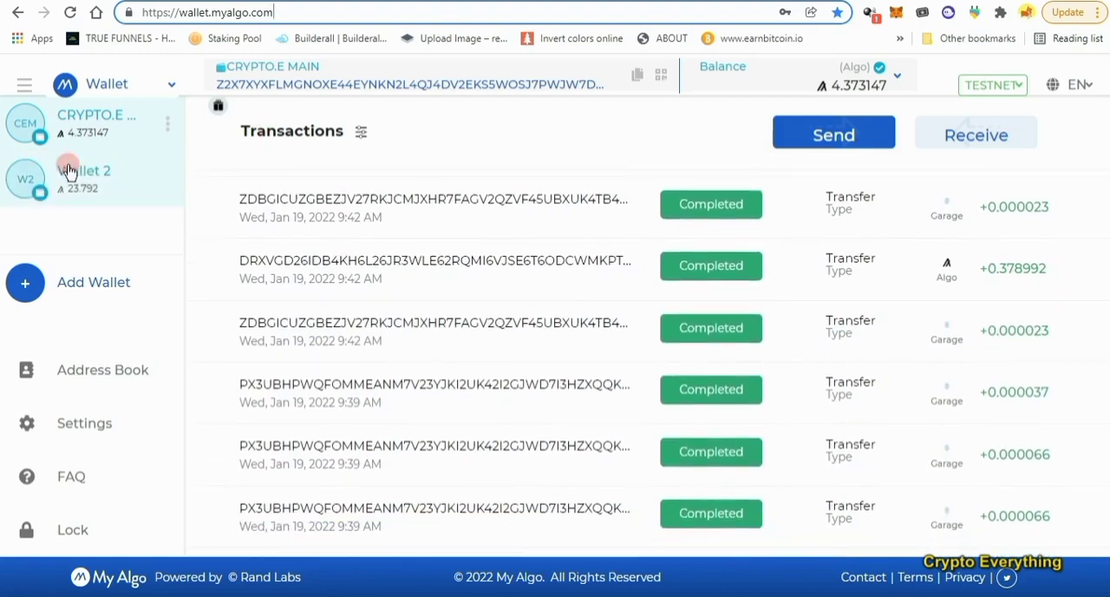
left_click(94, 282)
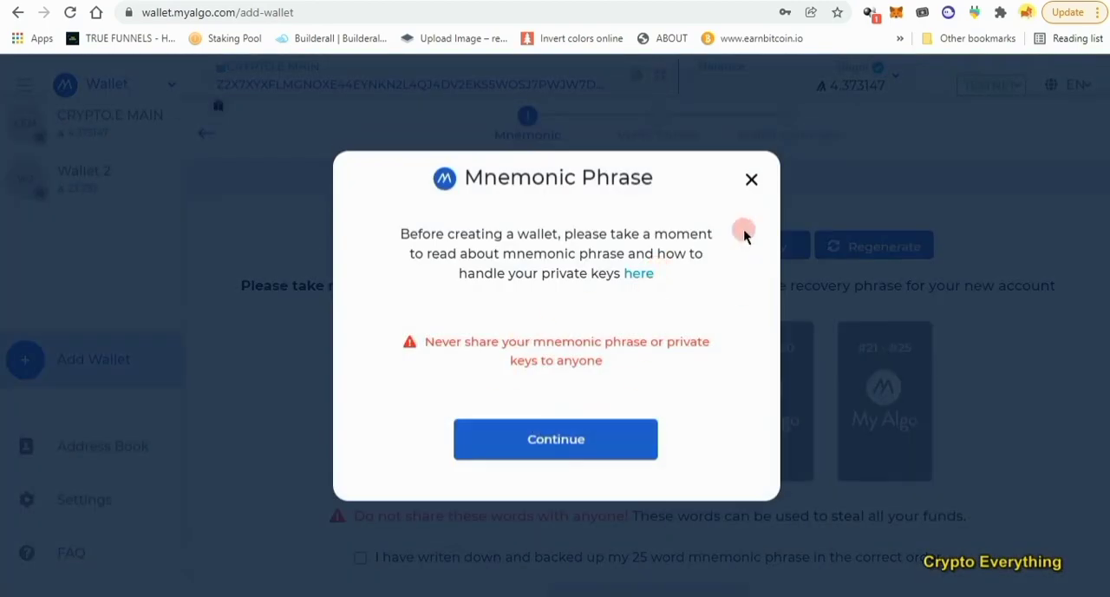
left_click(556, 438)
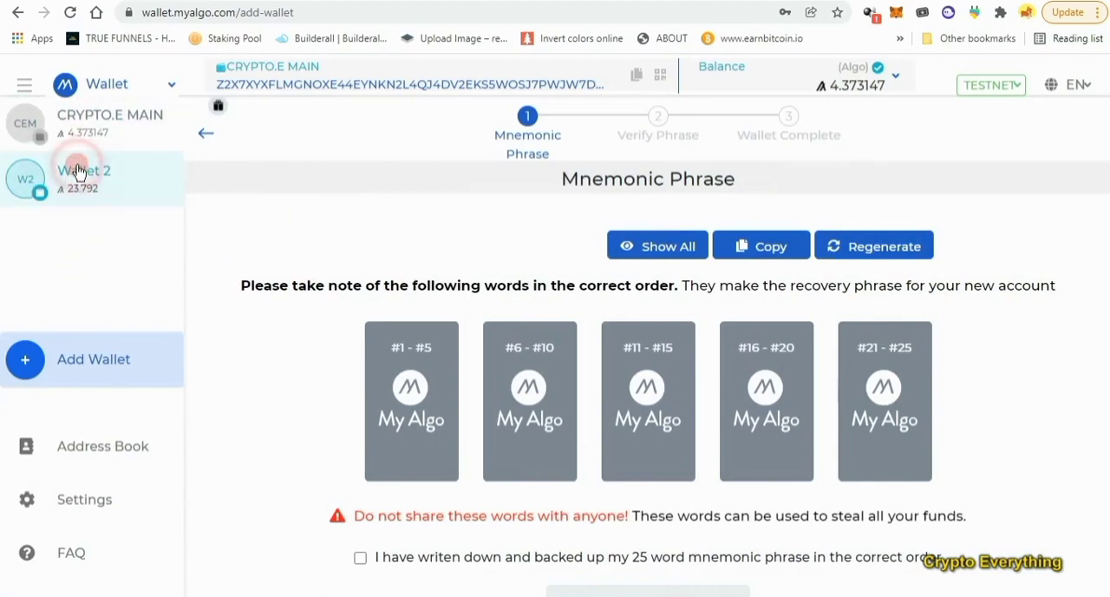
left_click(84, 178)
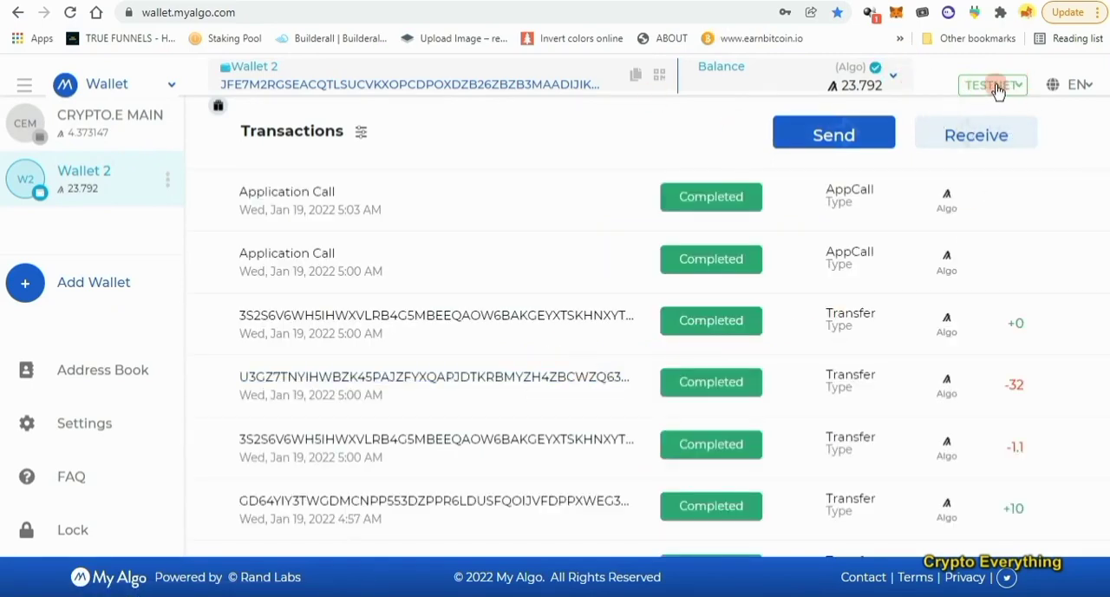
left_click(991, 84)
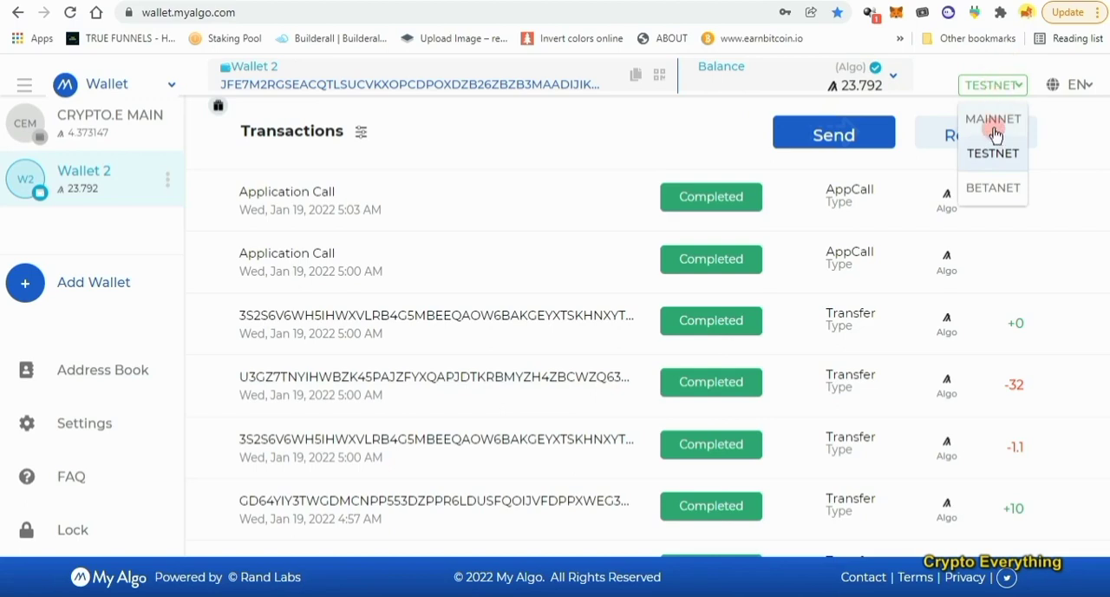
left_click(992, 119)
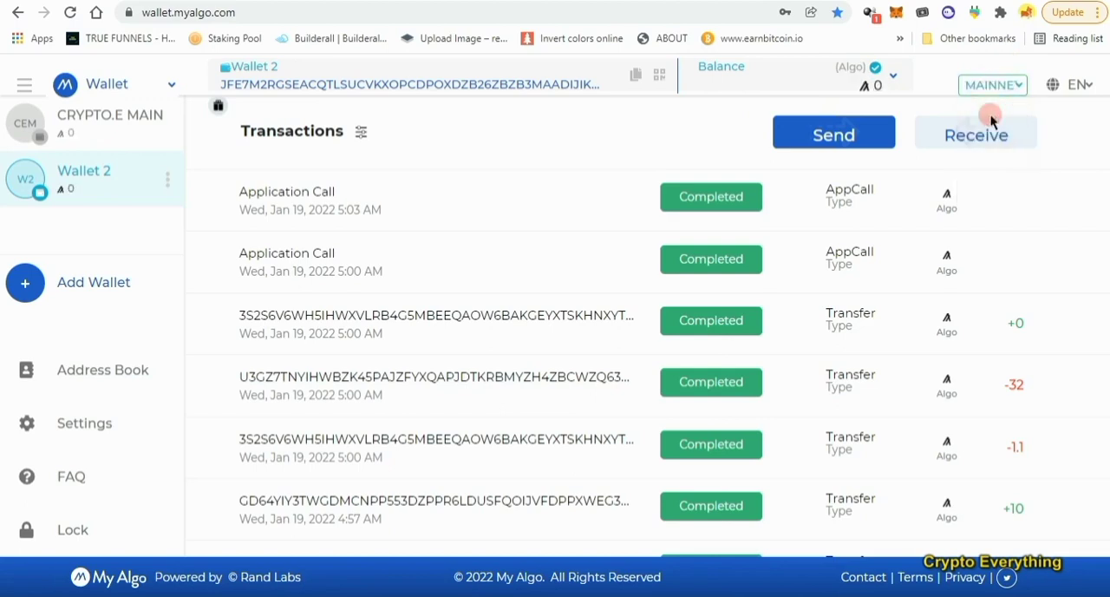
left_click(992, 84)
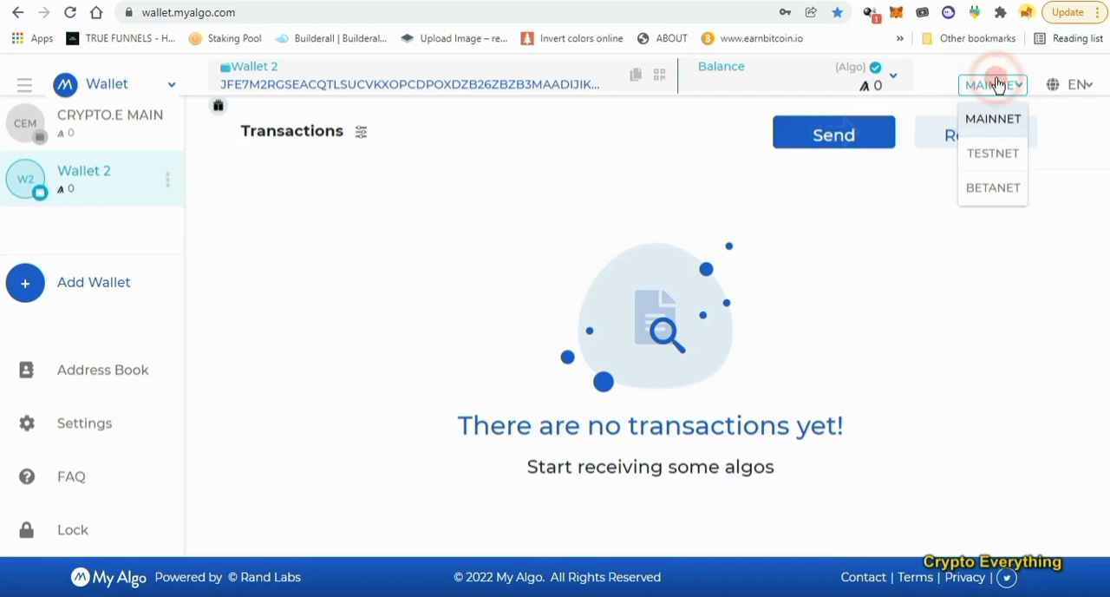
left_click(992, 153)
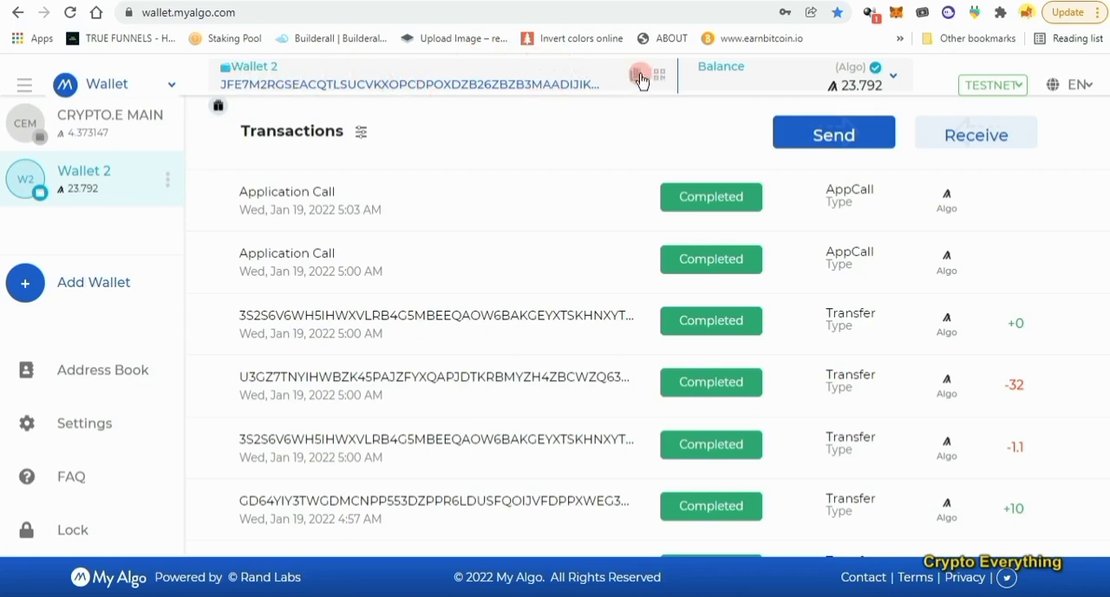
left_click(640, 74)
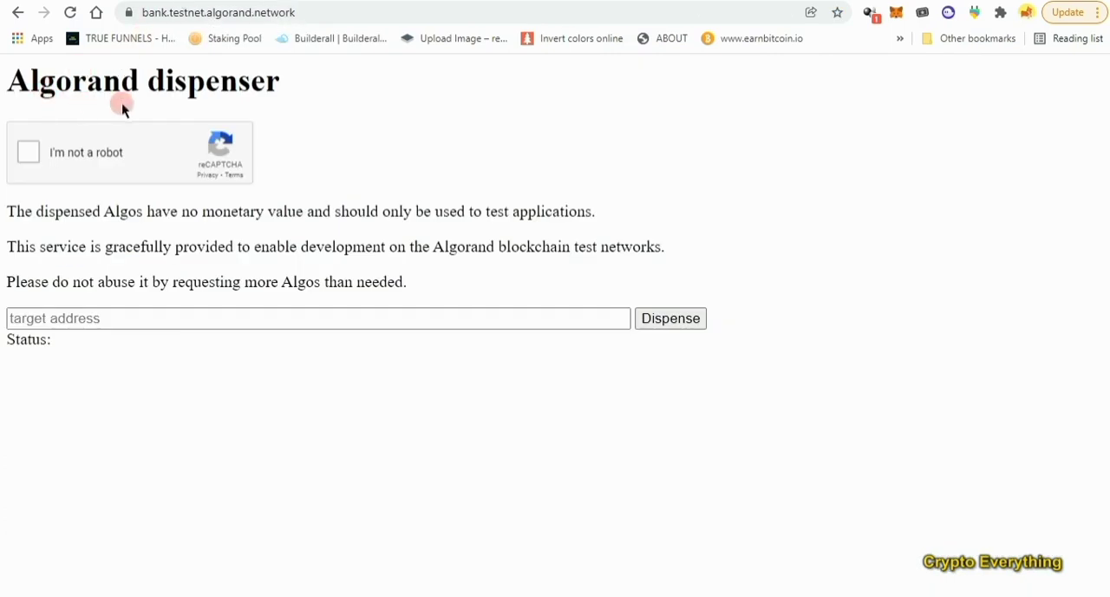
Dispense test Algos to Wallet 2's address JFE7M2RGSEACQTLSUCVKXOPCDPOXDZB26ZBZB3MAADIJIKDF7RYSXXFTWA
left_click(28, 151)
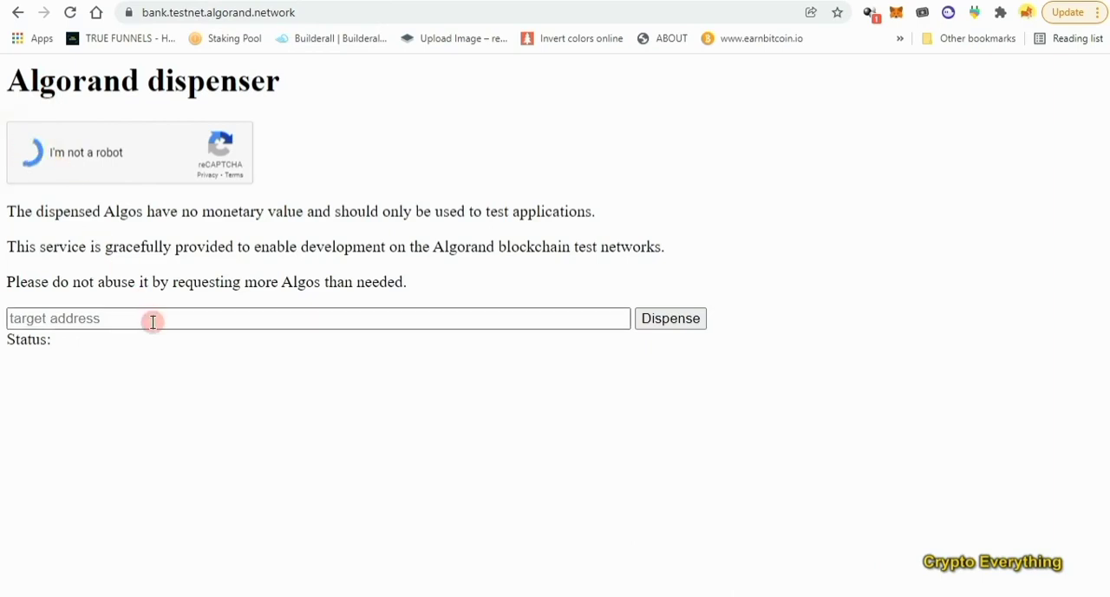
type("JFE7M2RGSEACQTLSUCVKXOPCDPOXDZB26ZBZB3MAADIJIKDF7RYSXXFTWA")
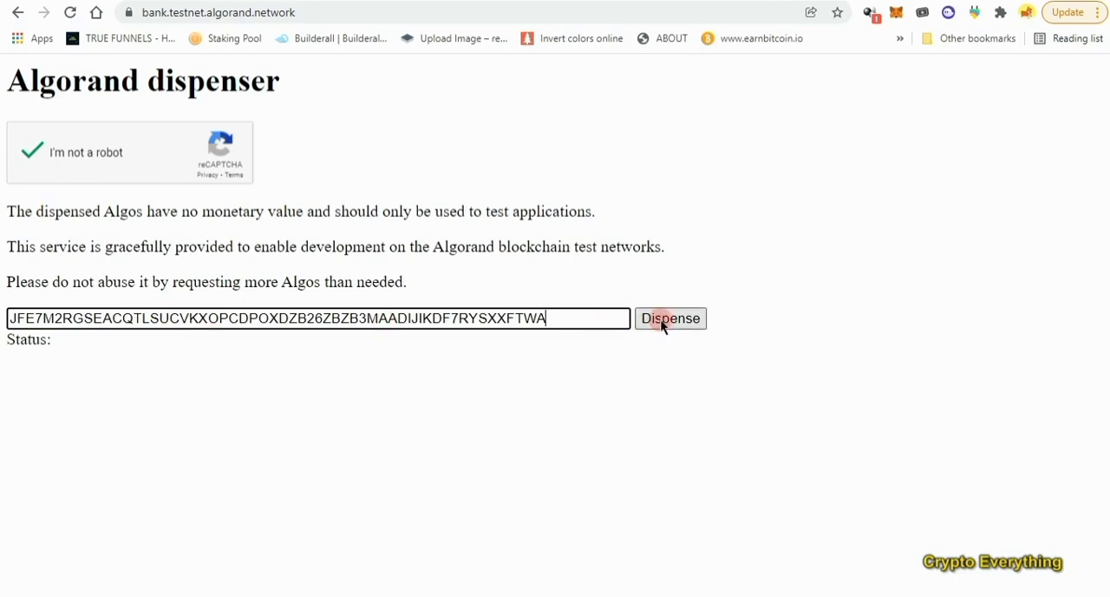
left_click(670, 317)
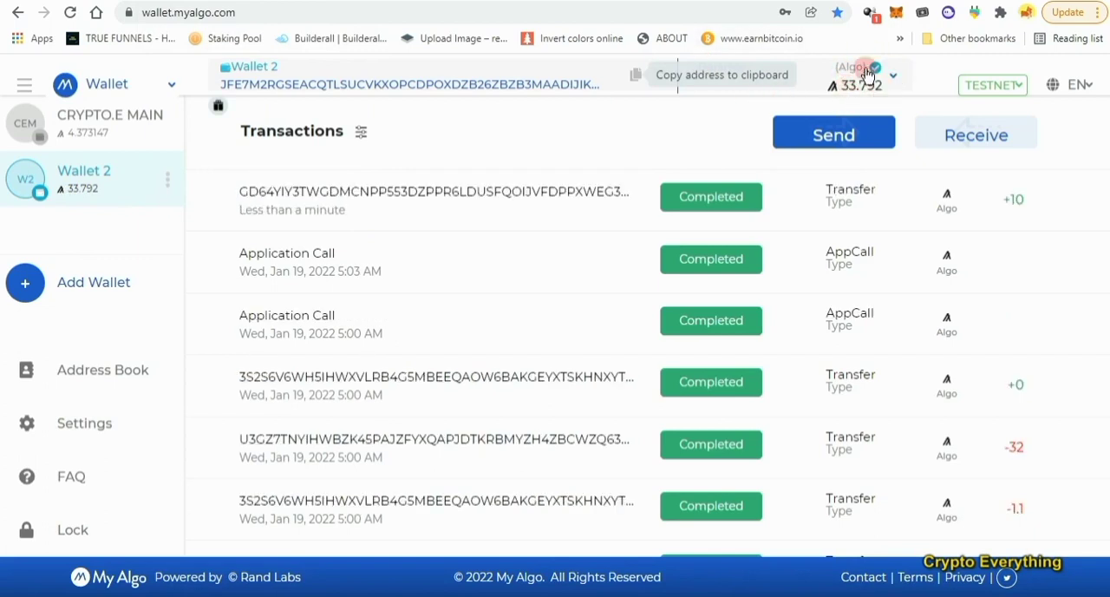
mouse_move(1026, 202)
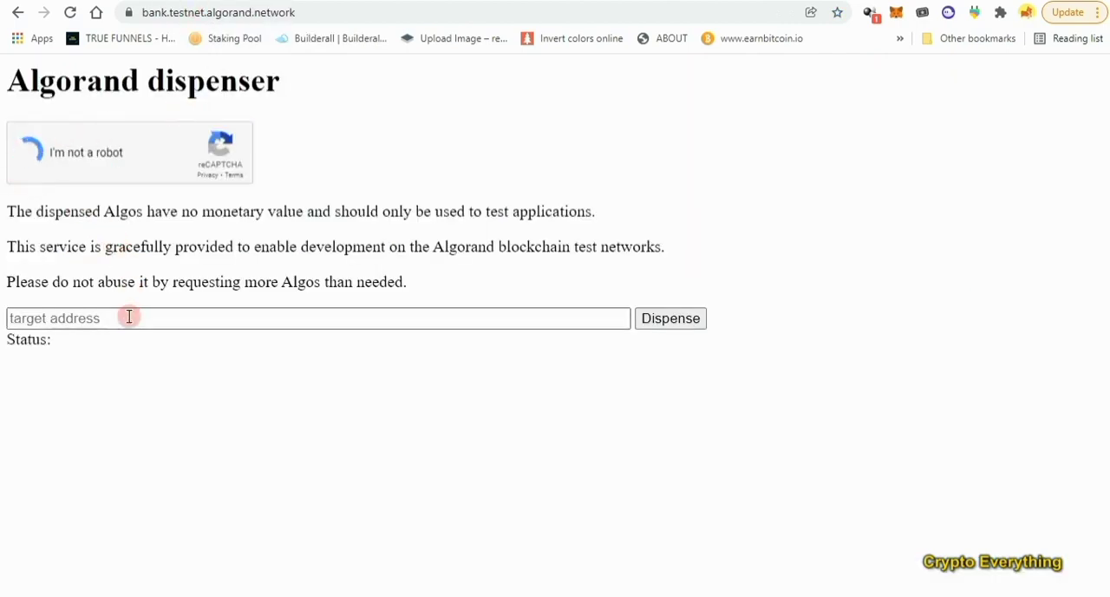
Request a second dispense of test Algos to the same Wallet 2 address
left_click(30, 152)
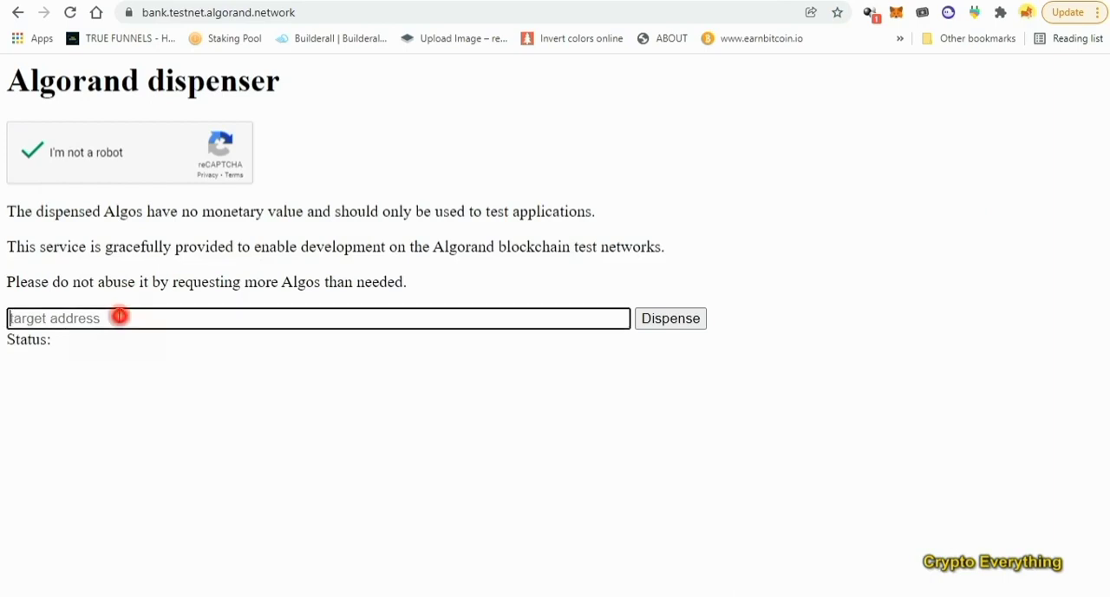
type("JFE7M2RGSEACQTLSUCVKXOPCDPOXDZB26ZBZB3MAADIJIKDF7RYSXXFTWA")
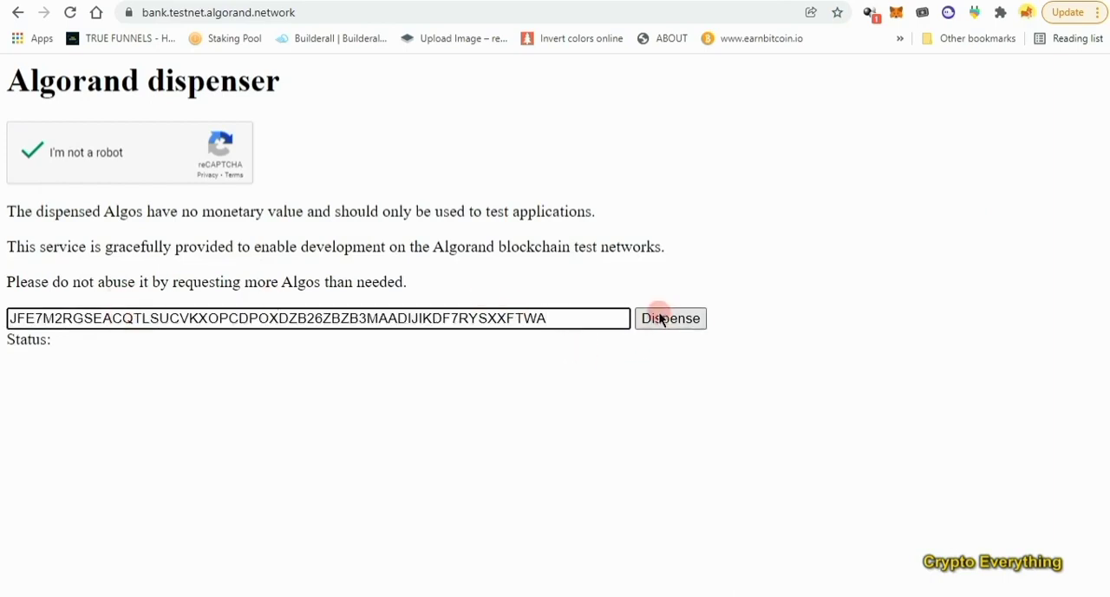
left_click(669, 317)
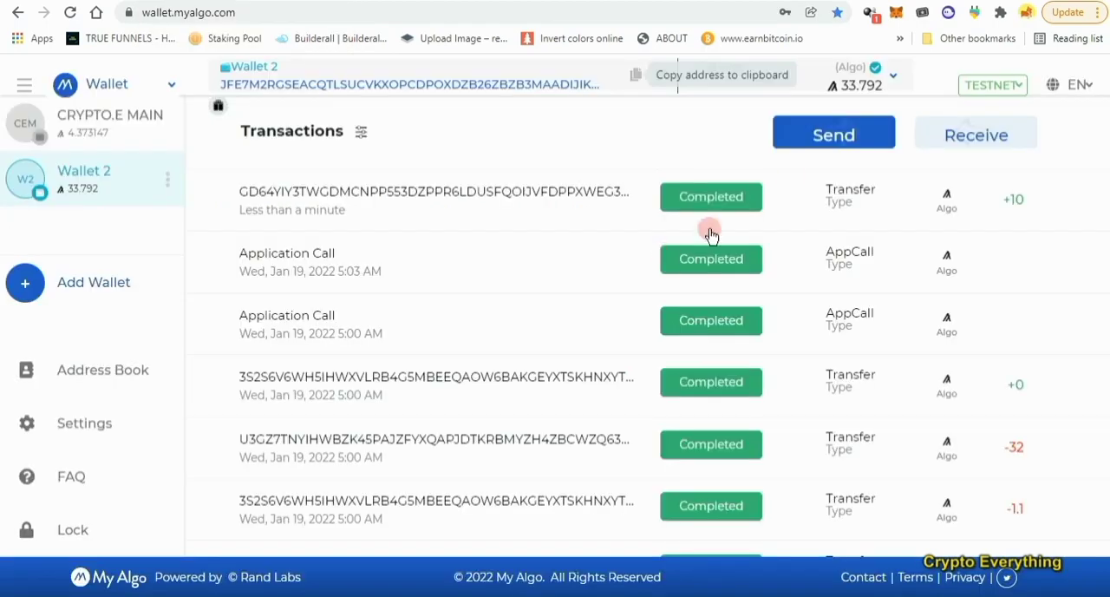
mouse_move(464, 215)
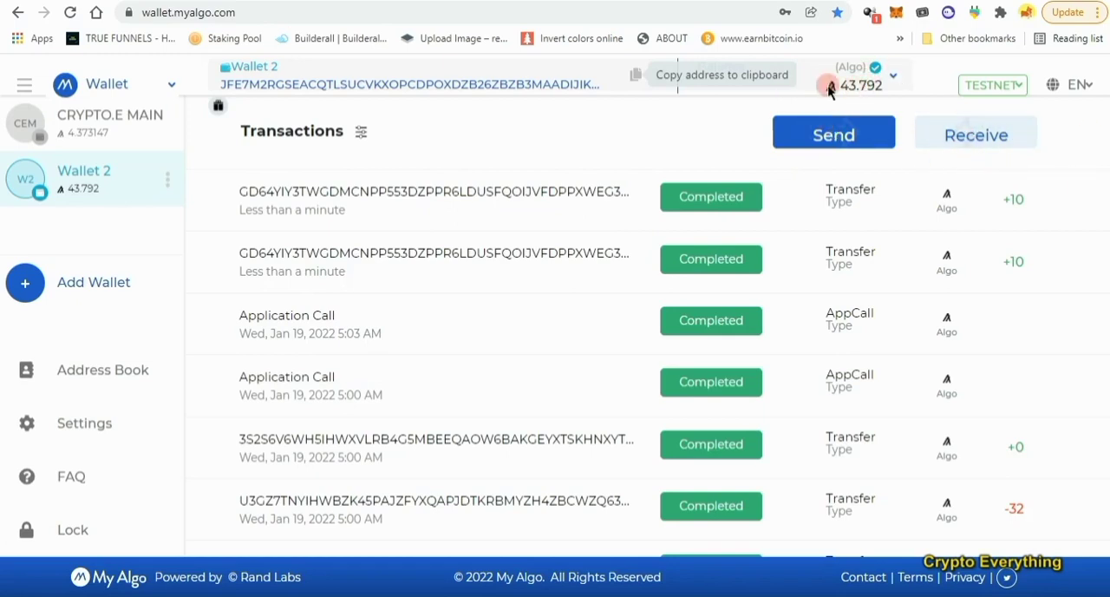
mouse_move(390, 71)
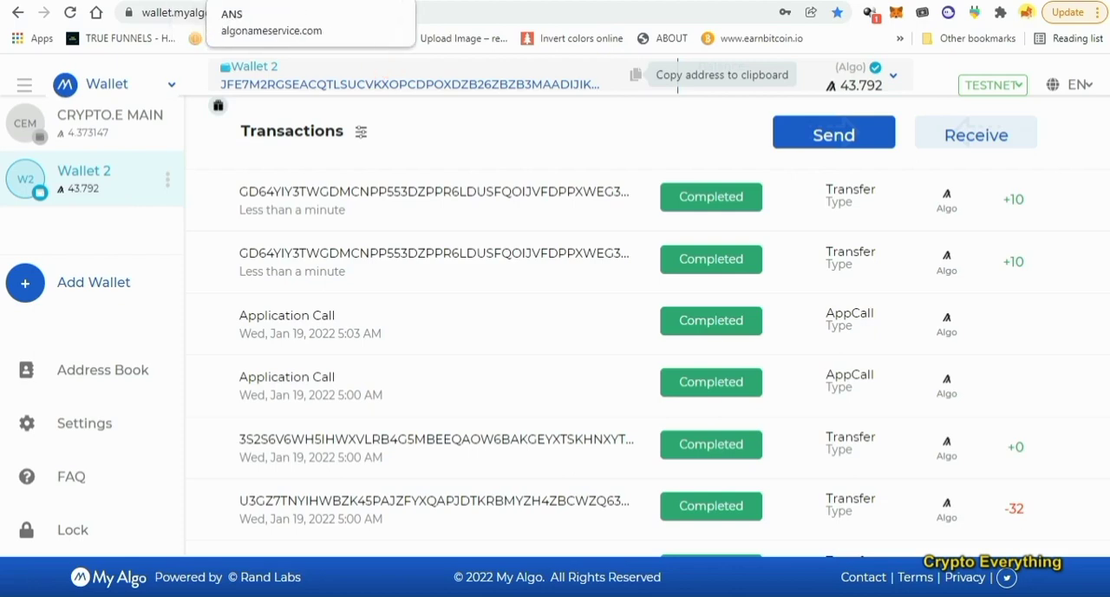
Go to algonameservice.com from the address bar suggestions
left_click(271, 31)
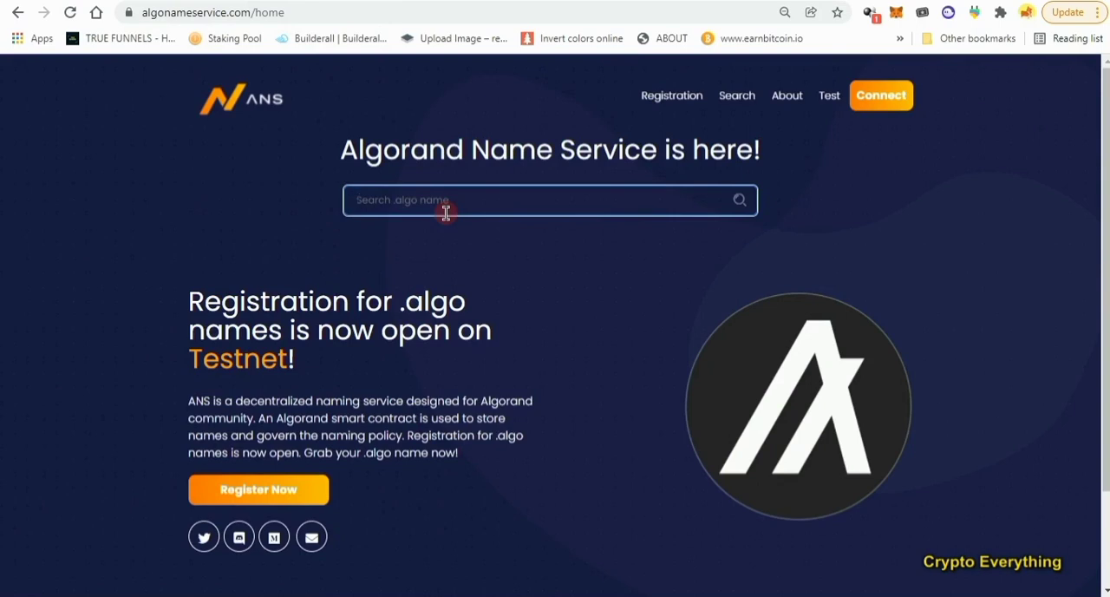
Search the name service for an existing .algo name
left_click(434, 200)
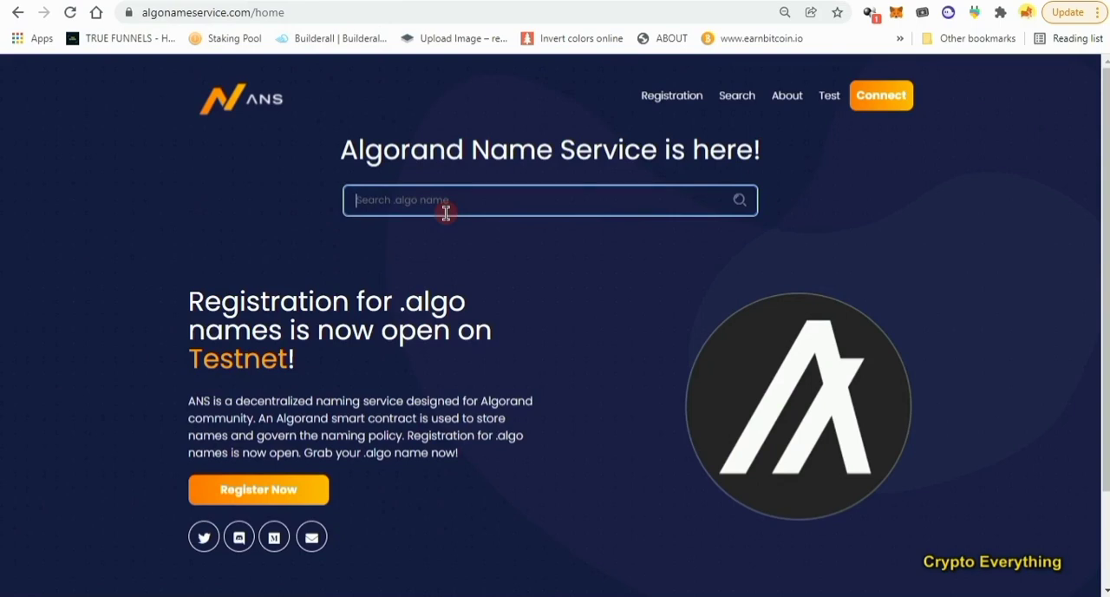
type("CRYPTOEVER")
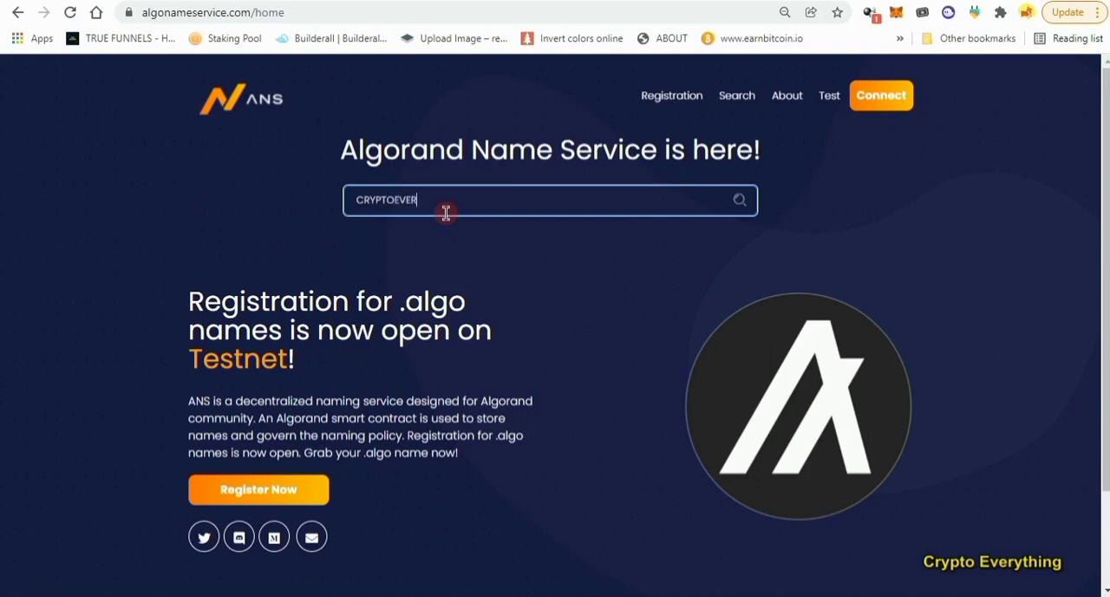
type("THON")
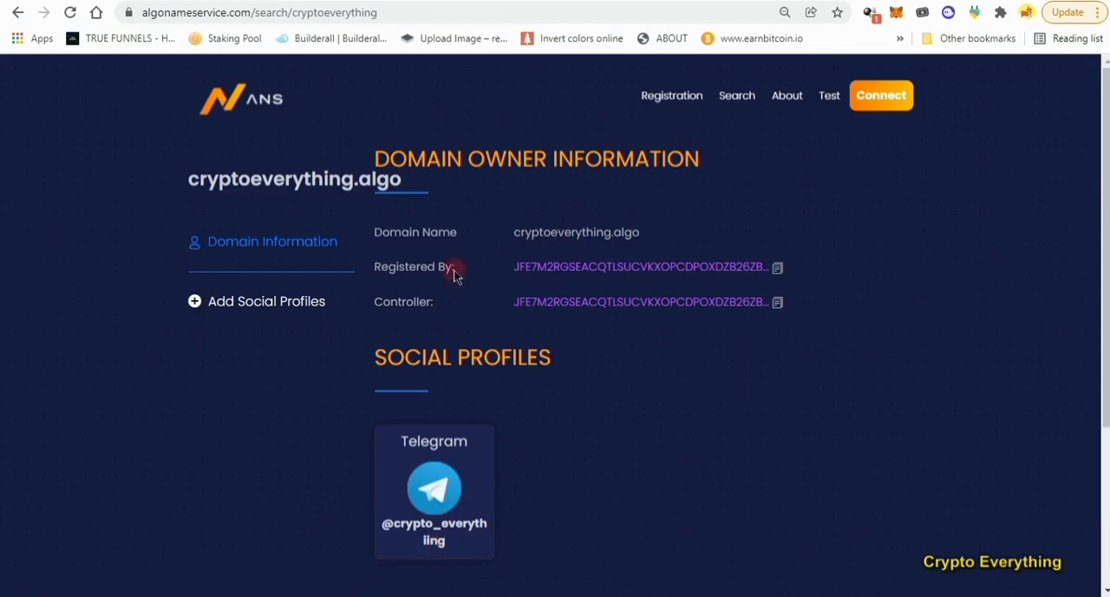
mouse_move(518, 369)
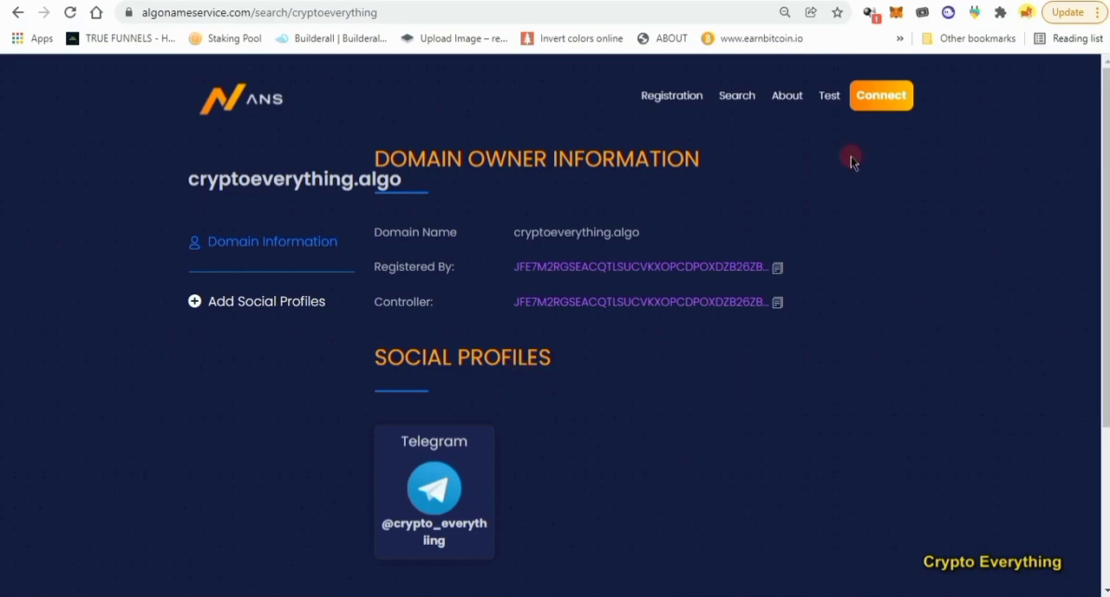
Look up the name jackie on the Search page, showing Not Registered
left_click(736, 95)
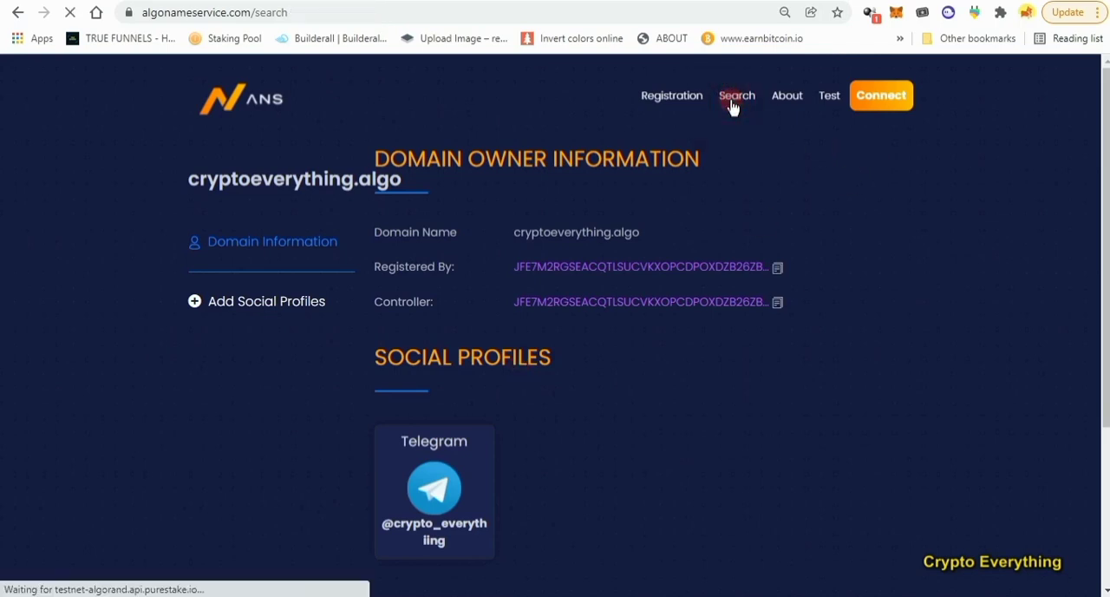
left_click(737, 96)
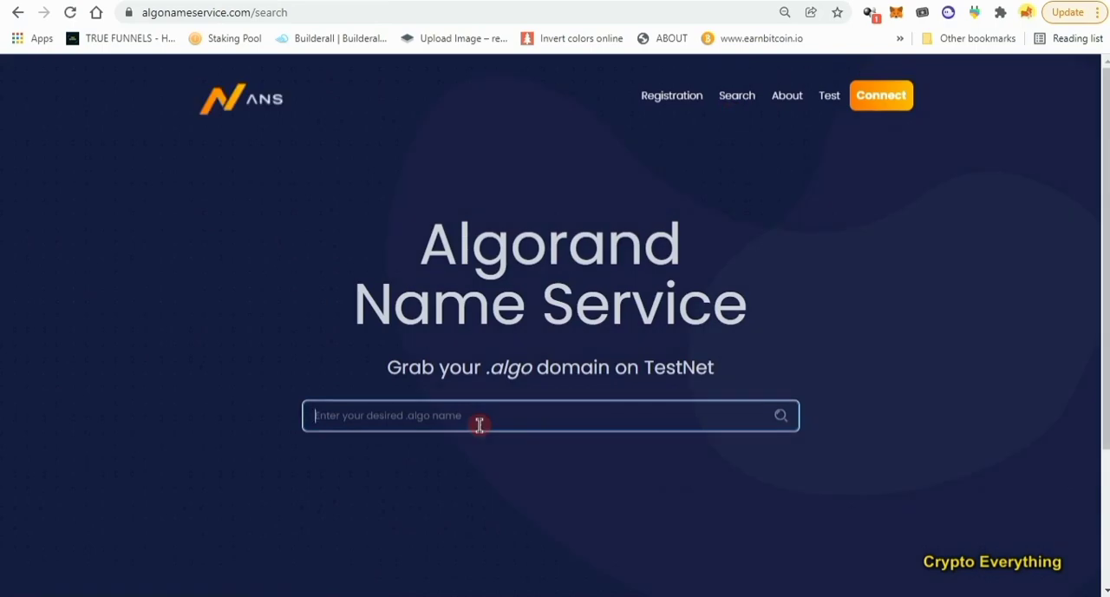
type("jackie")
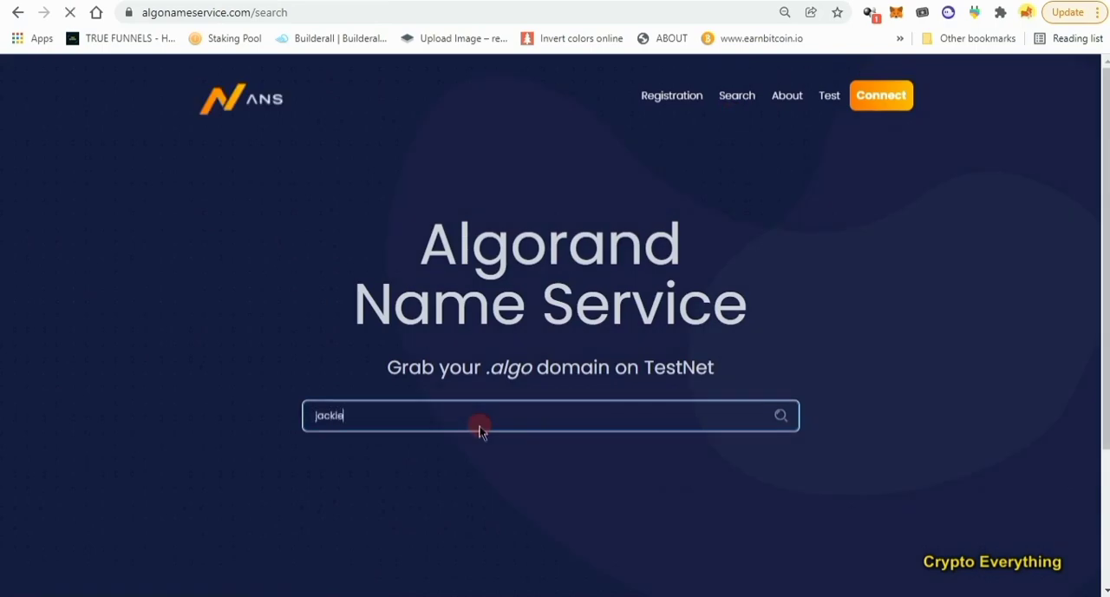
left_click(780, 415)
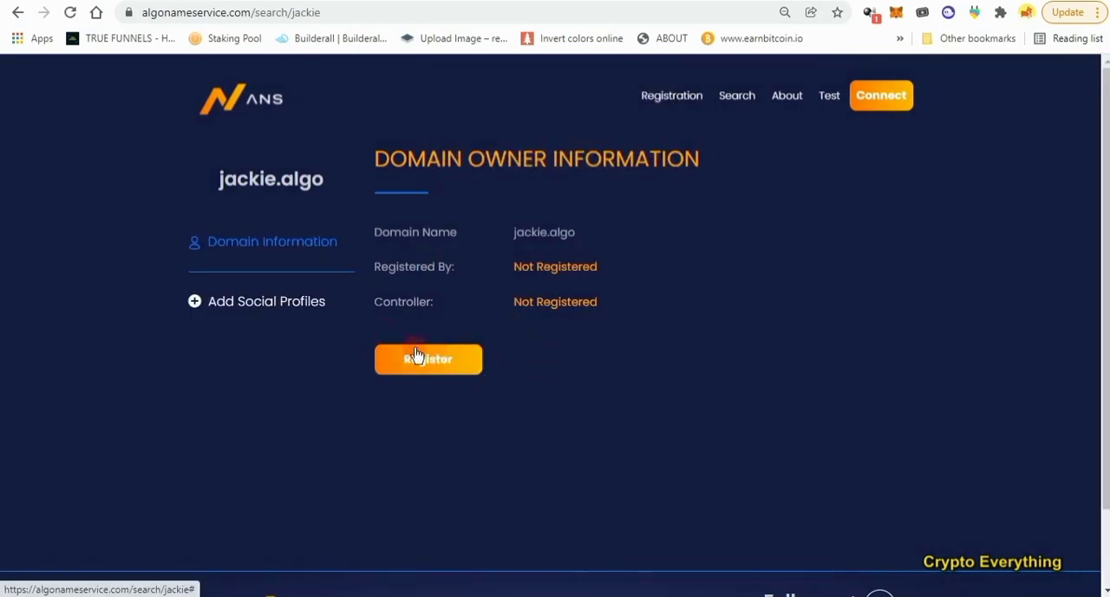
Register jackie.algo: pass reCAPTCHA, connect and unlock My Algo Wallet, pick an account
left_click(428, 359)
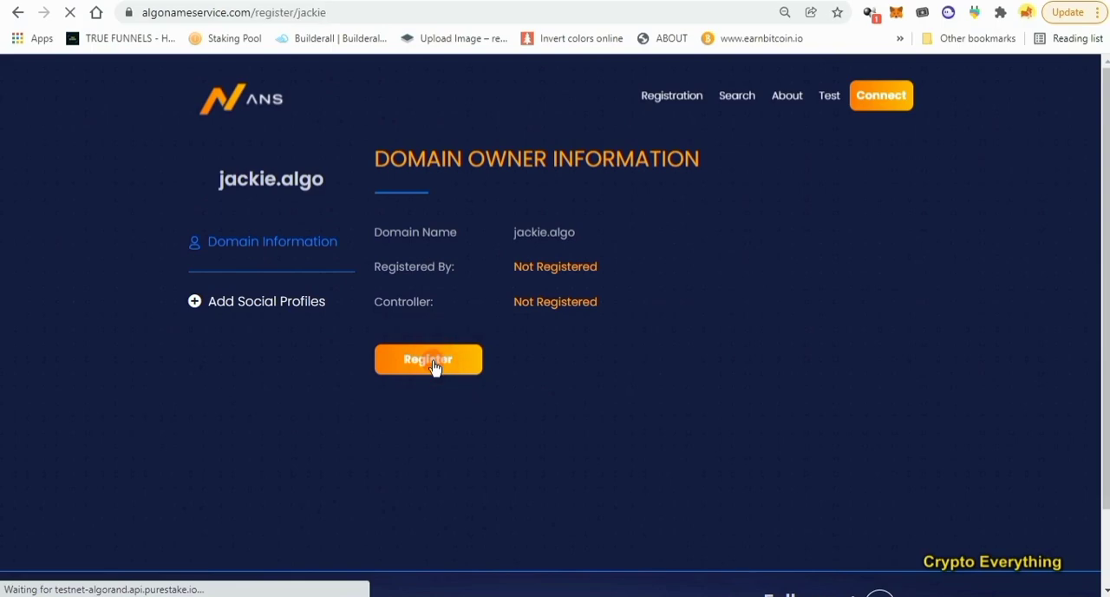
left_click(427, 359)
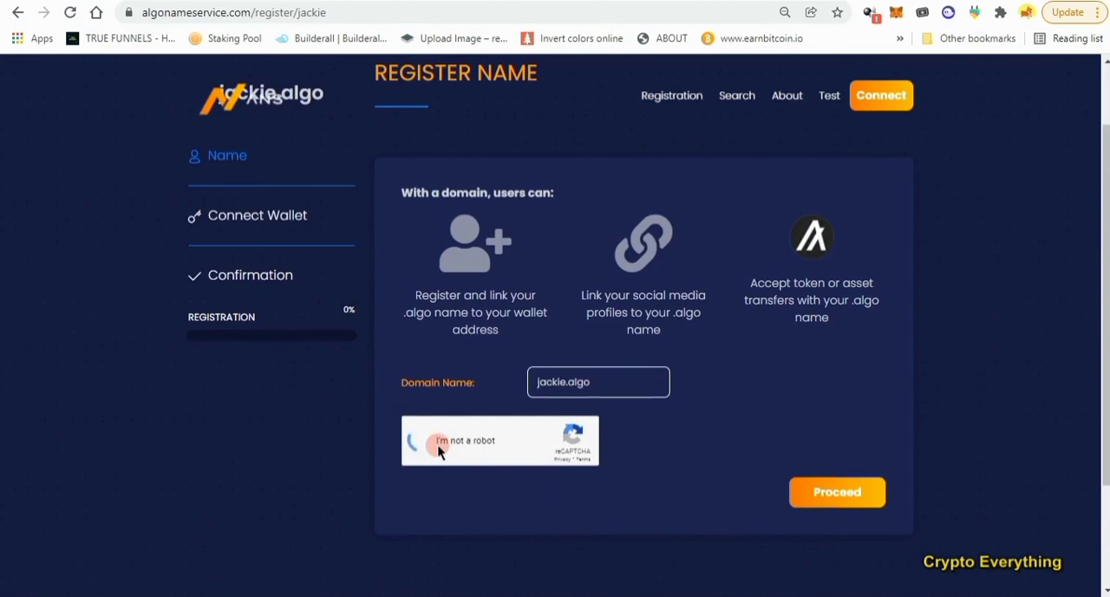
left_click(423, 440)
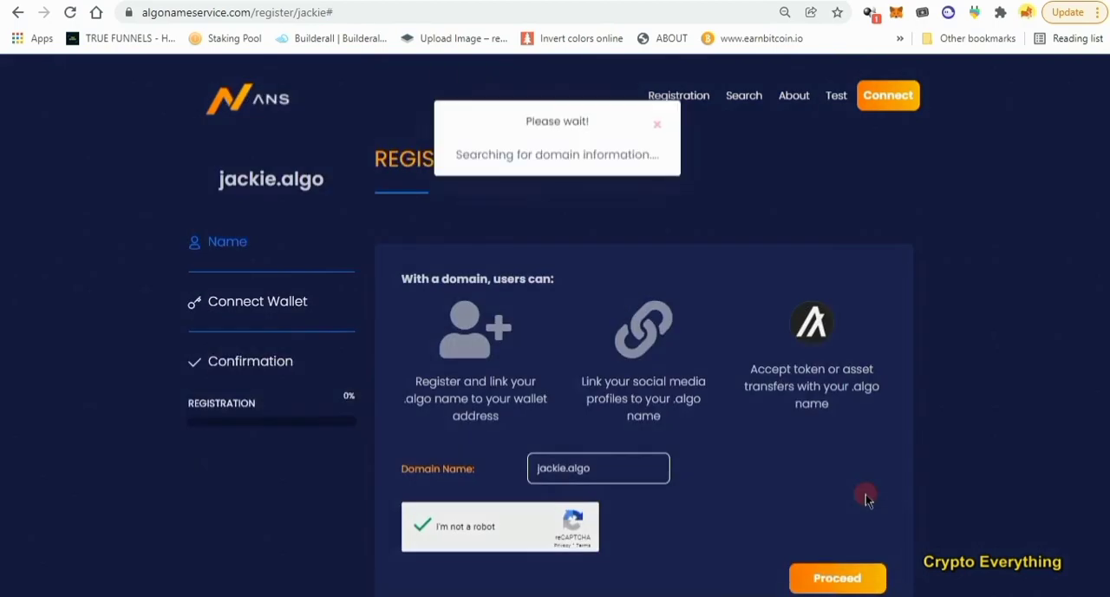
left_click(838, 577)
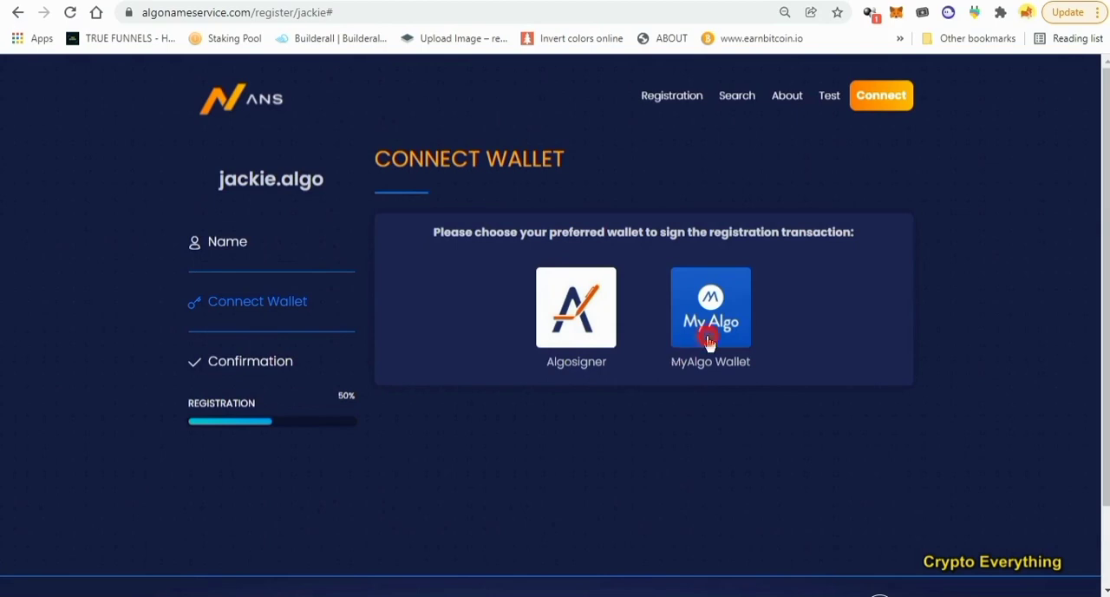
left_click(710, 307)
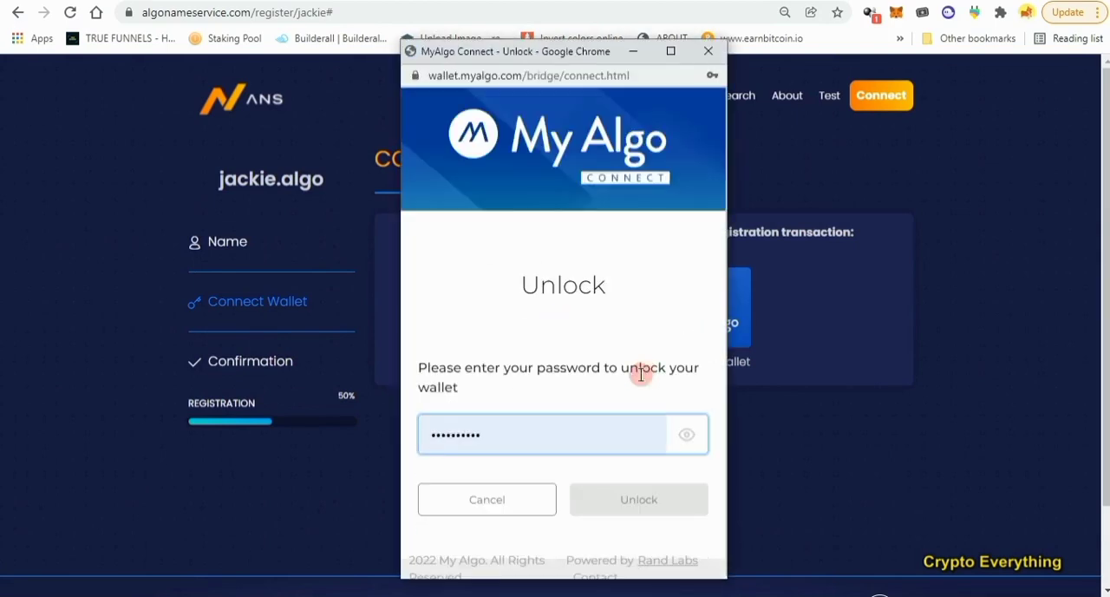
left_click(547, 434)
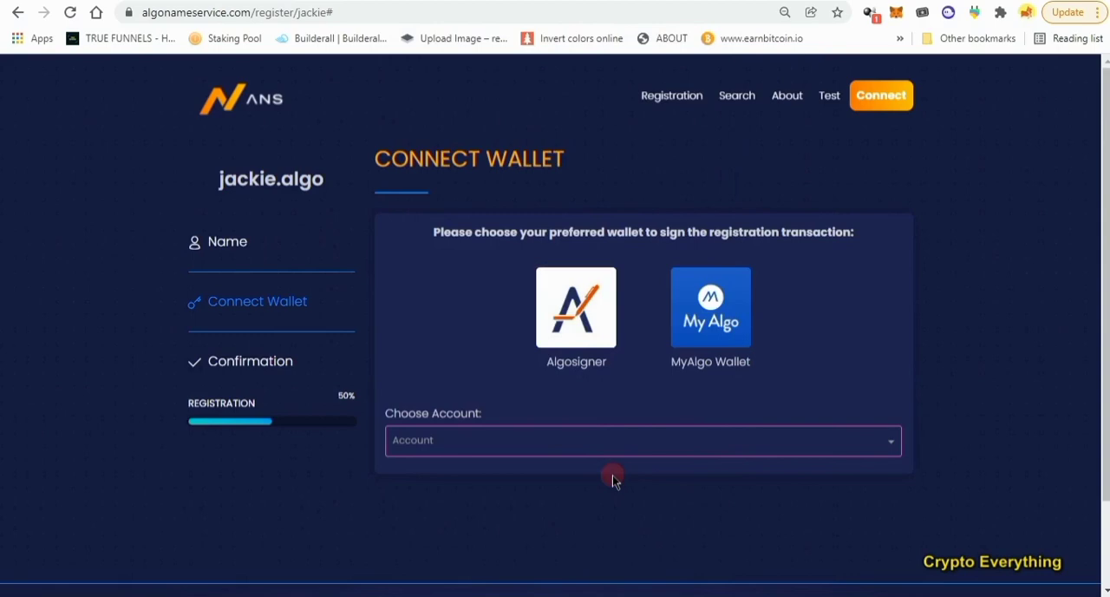
left_click(642, 440)
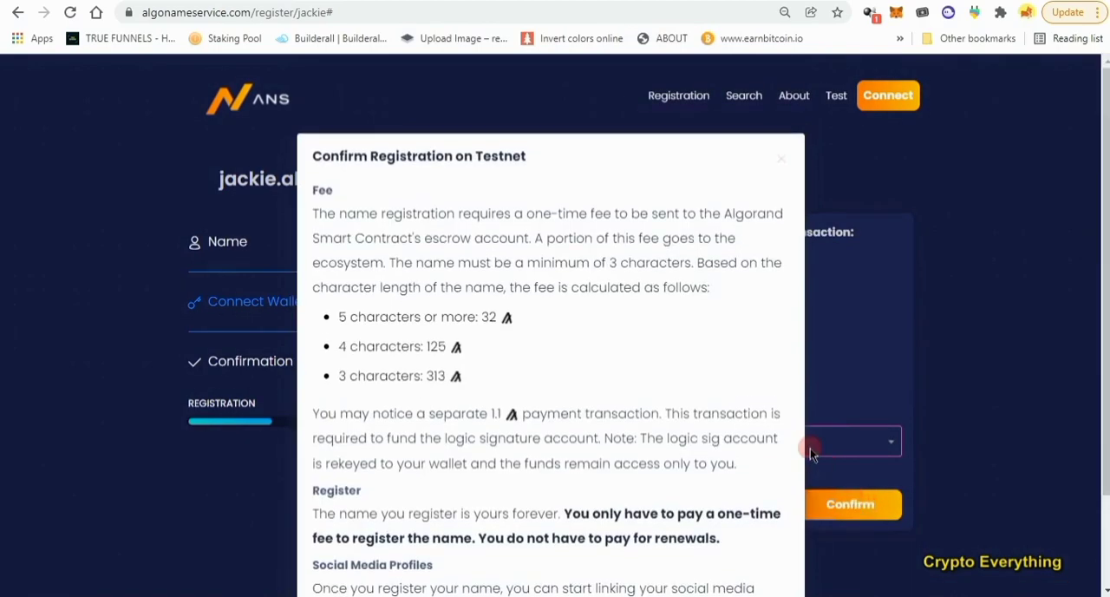
Confirm the jackie.algo registration fee and sign all the wallet transactions
scroll("down", 3)
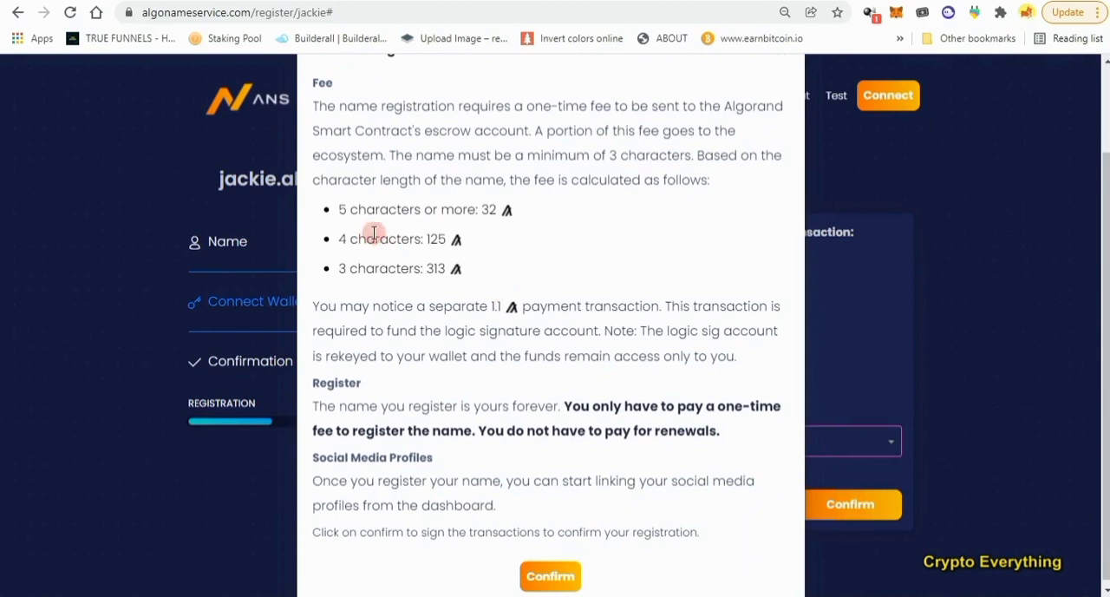
mouse_move(488, 212)
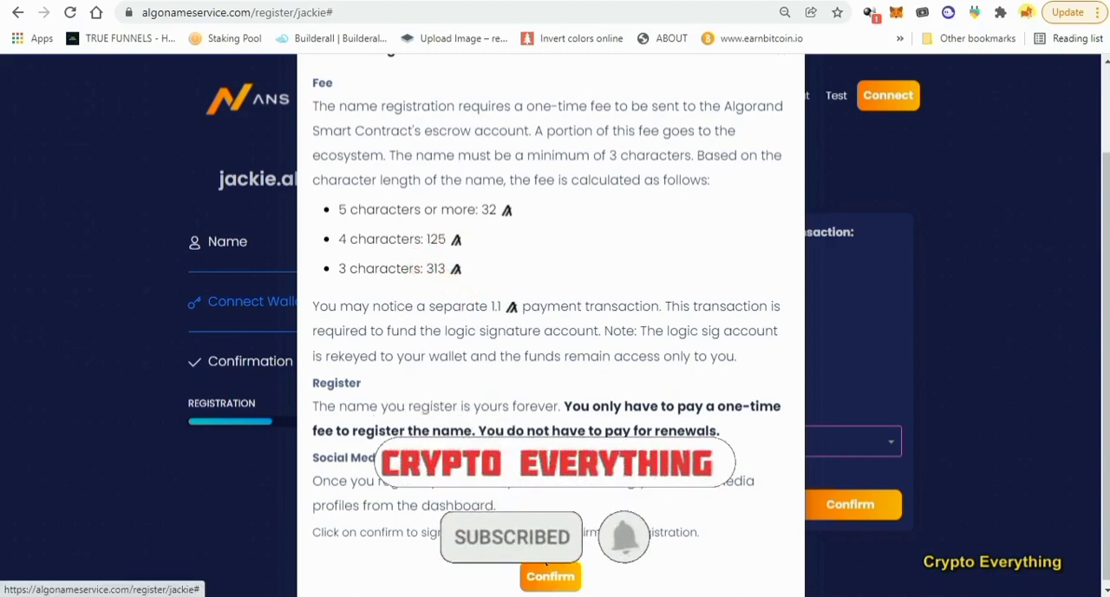
left_click(550, 576)
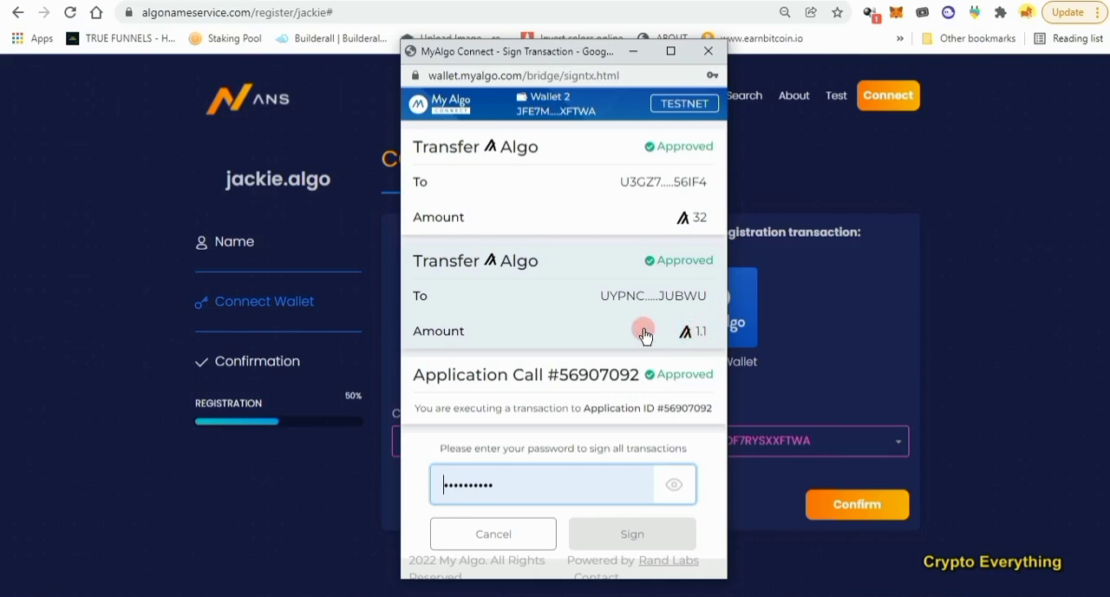
left_click(562, 484)
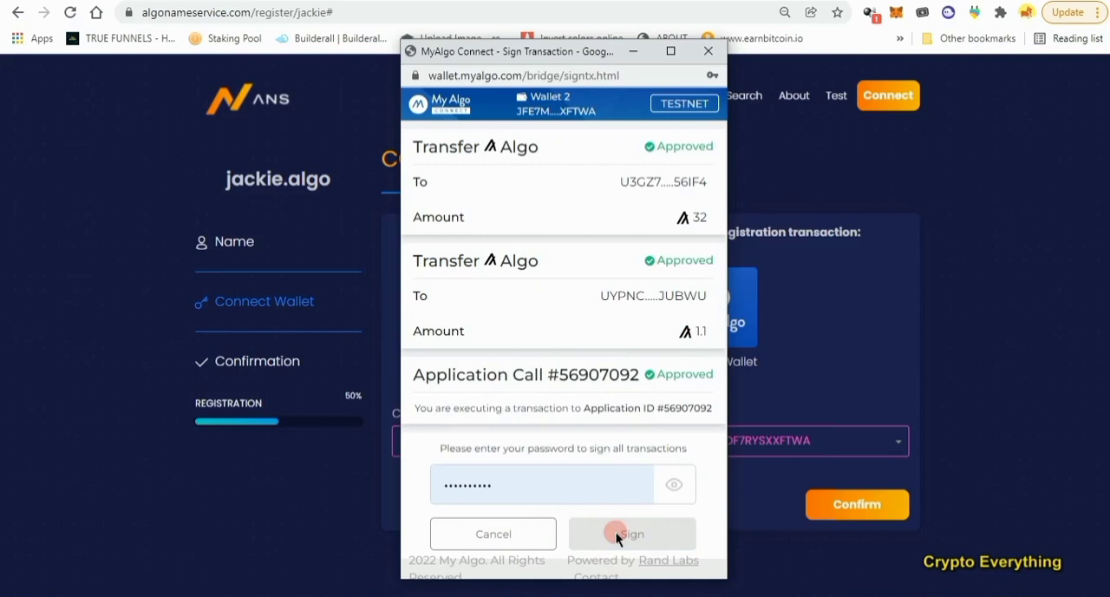
left_click(632, 533)
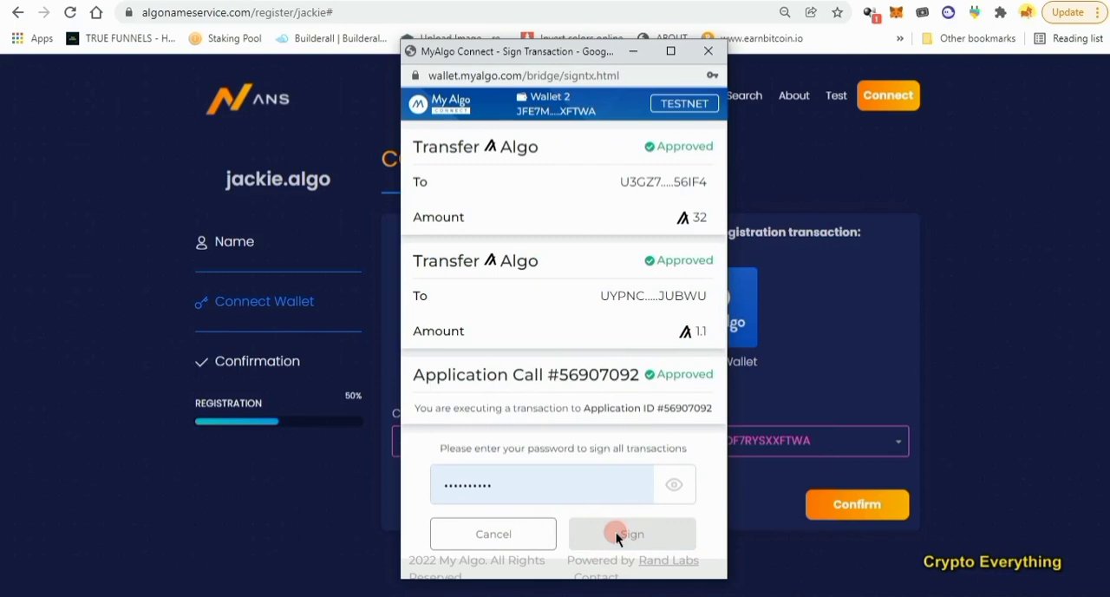
left_click(632, 534)
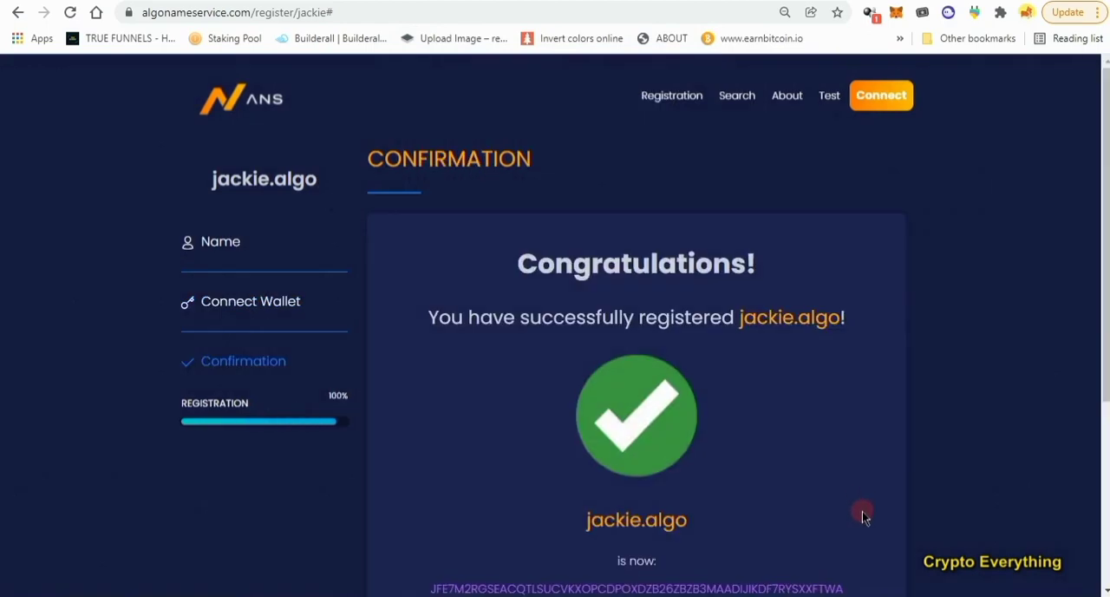
scroll("down", 3)
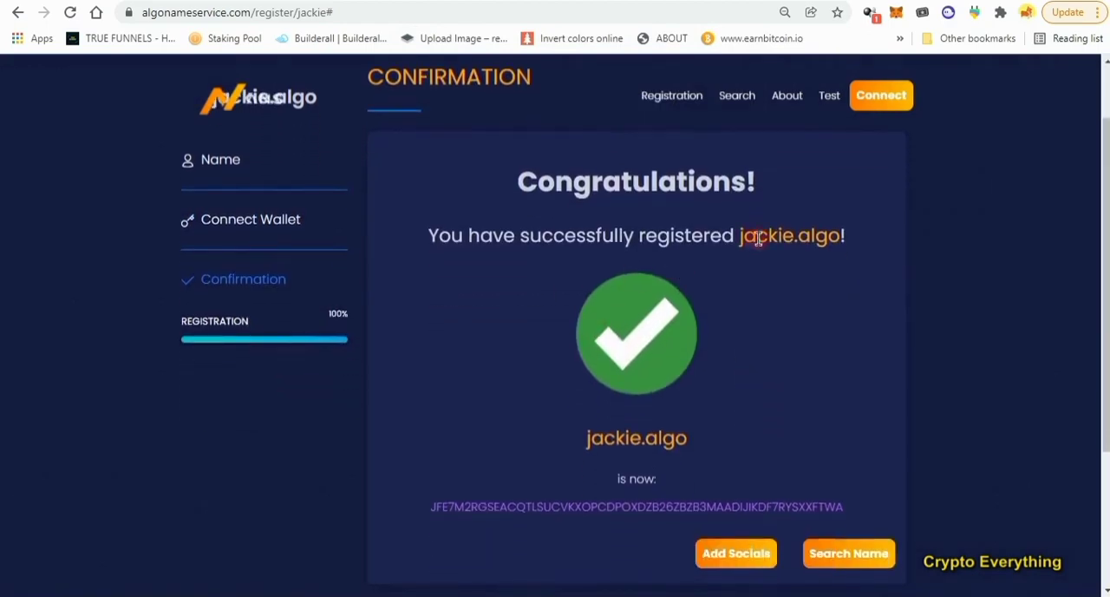
mouse_move(735, 553)
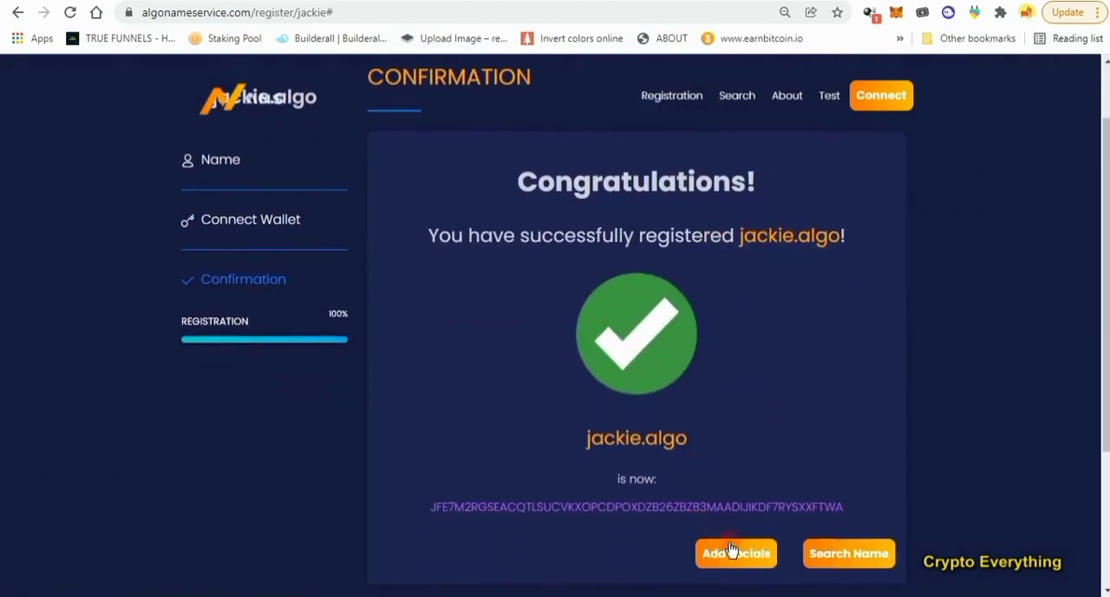
left_click(736, 553)
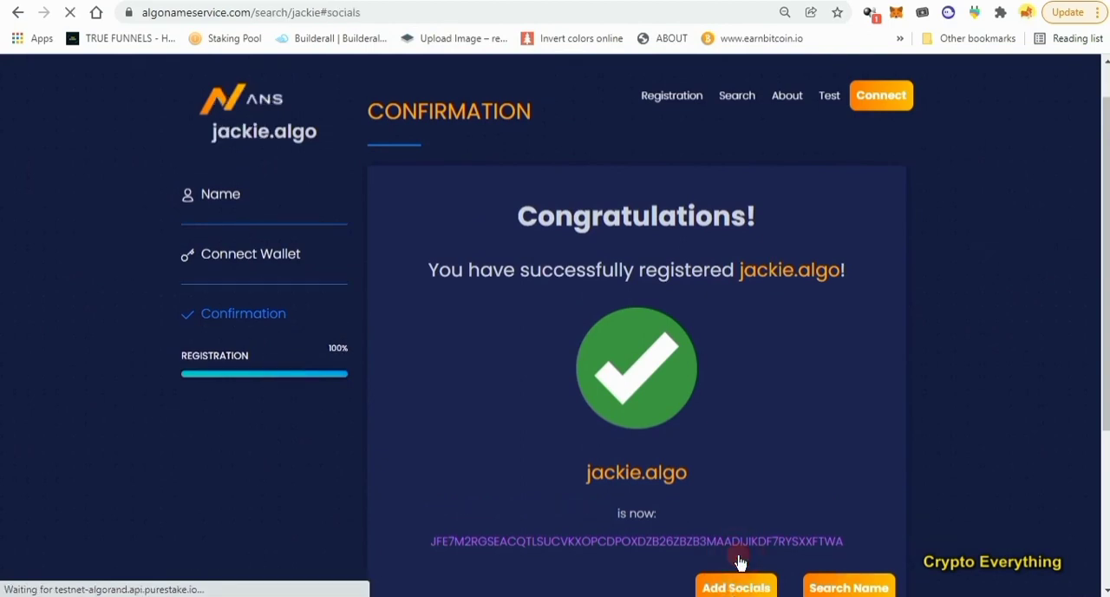
left_click(736, 586)
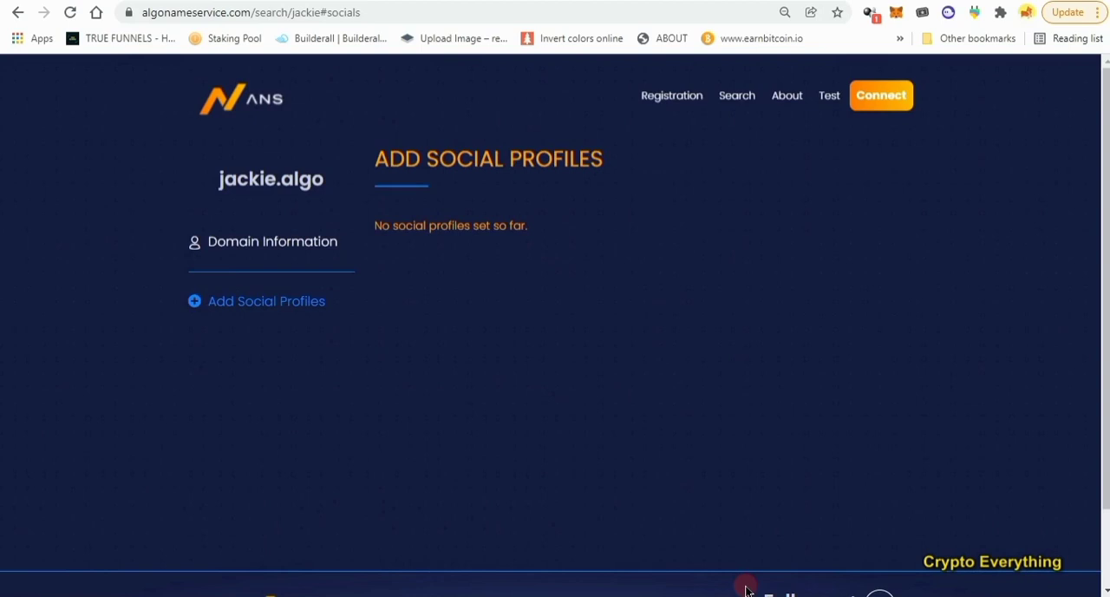
mouse_move(499, 226)
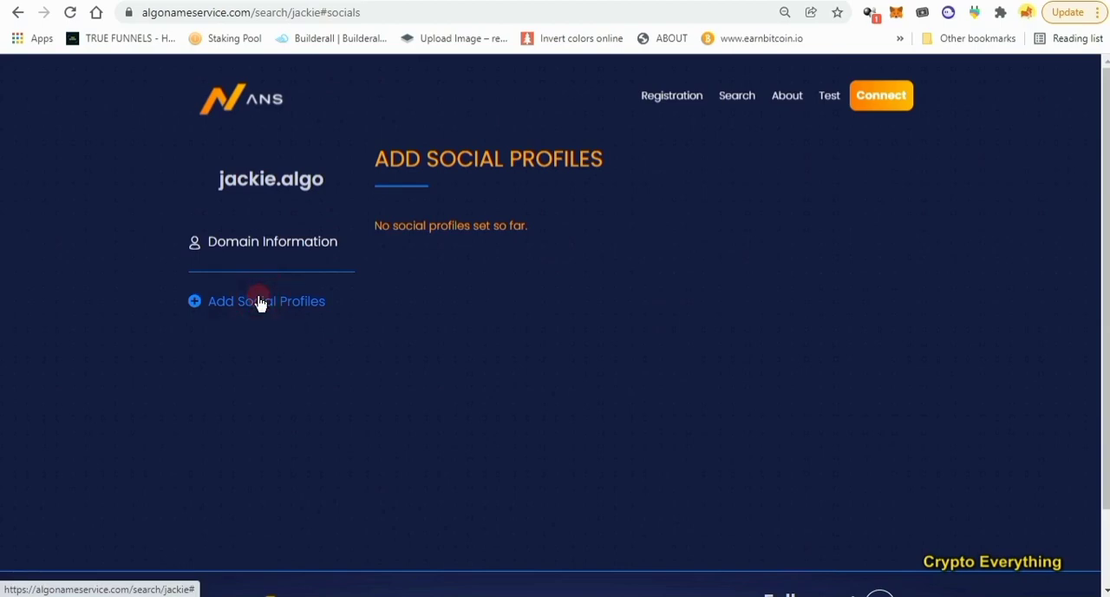
left_click(266, 301)
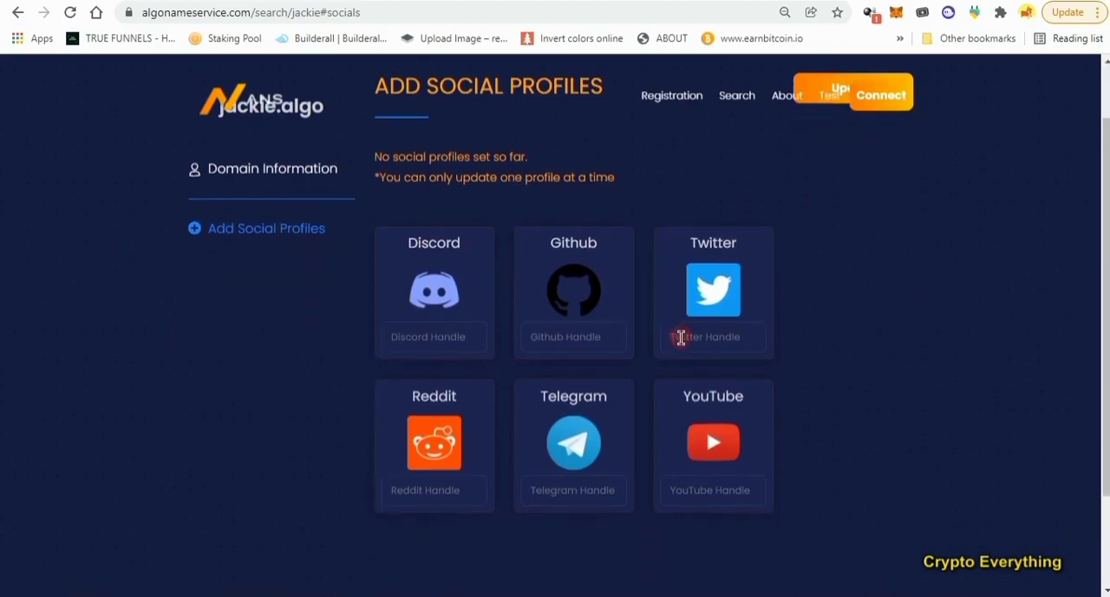
left_click(573, 337)
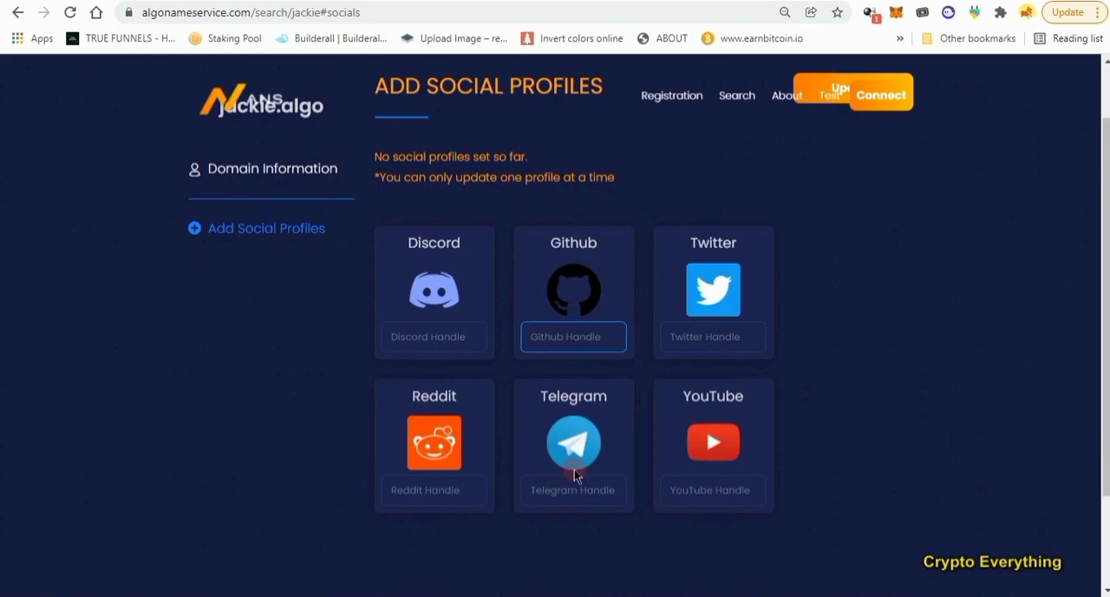
left_click(713, 490)
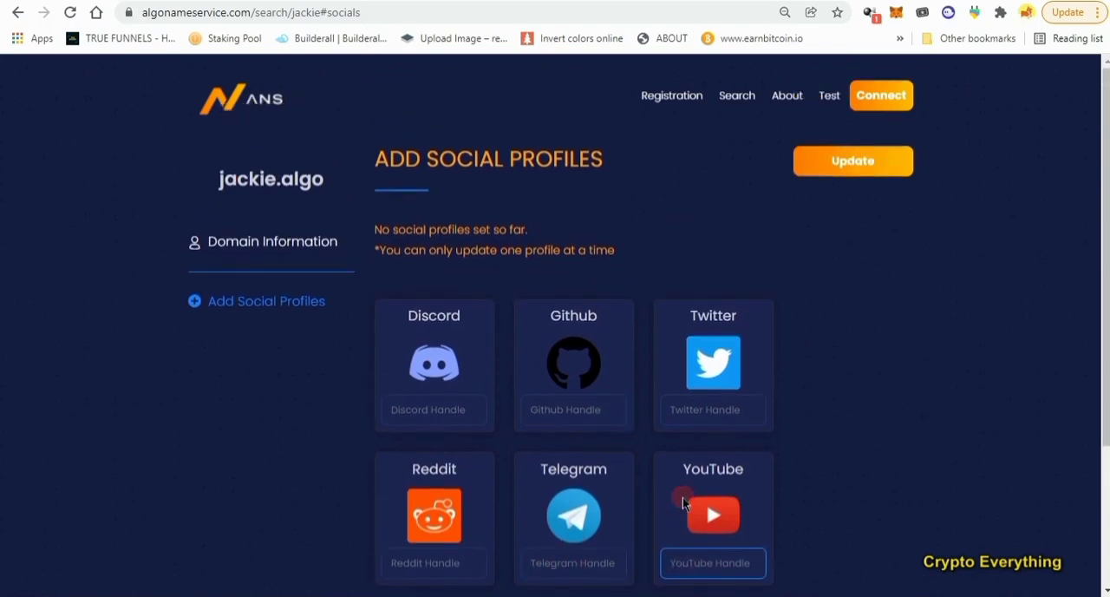
mouse_move(655, 217)
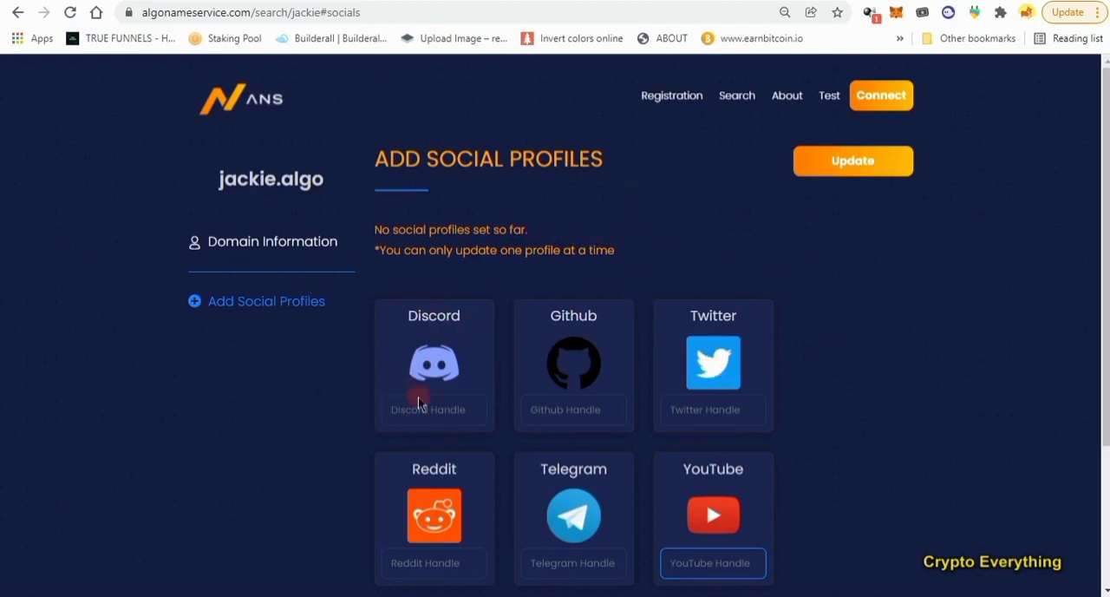
mouse_move(484, 468)
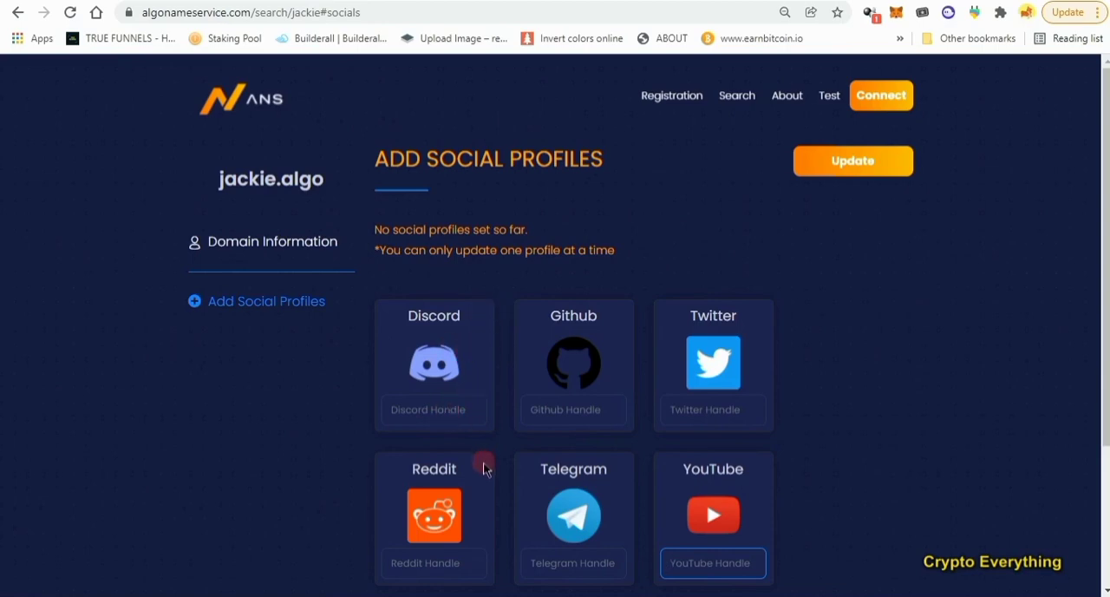
mouse_move(536, 463)
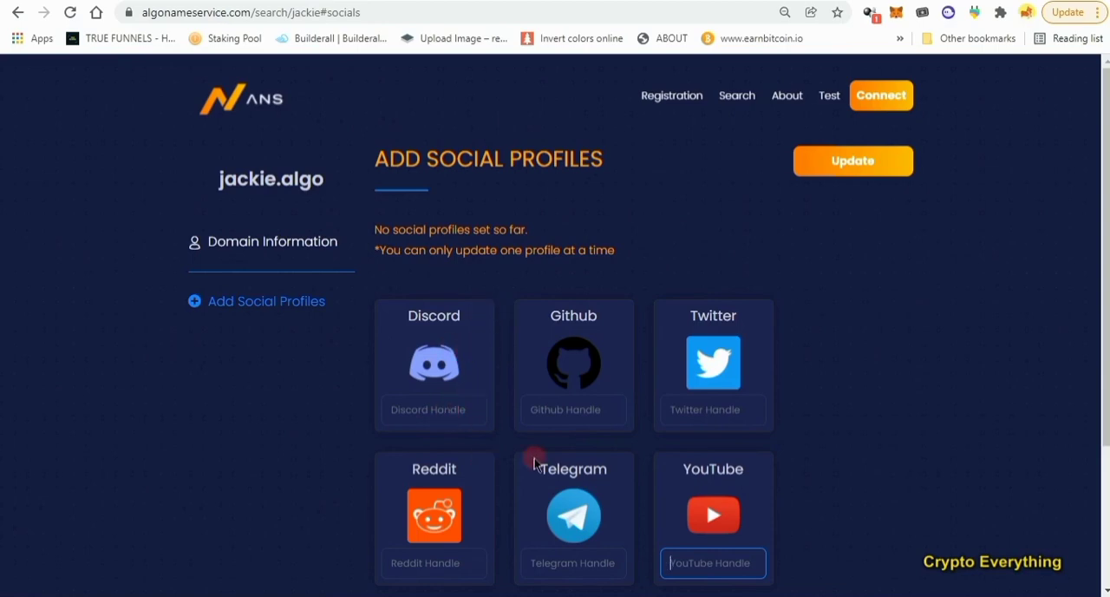
mouse_move(848, 479)
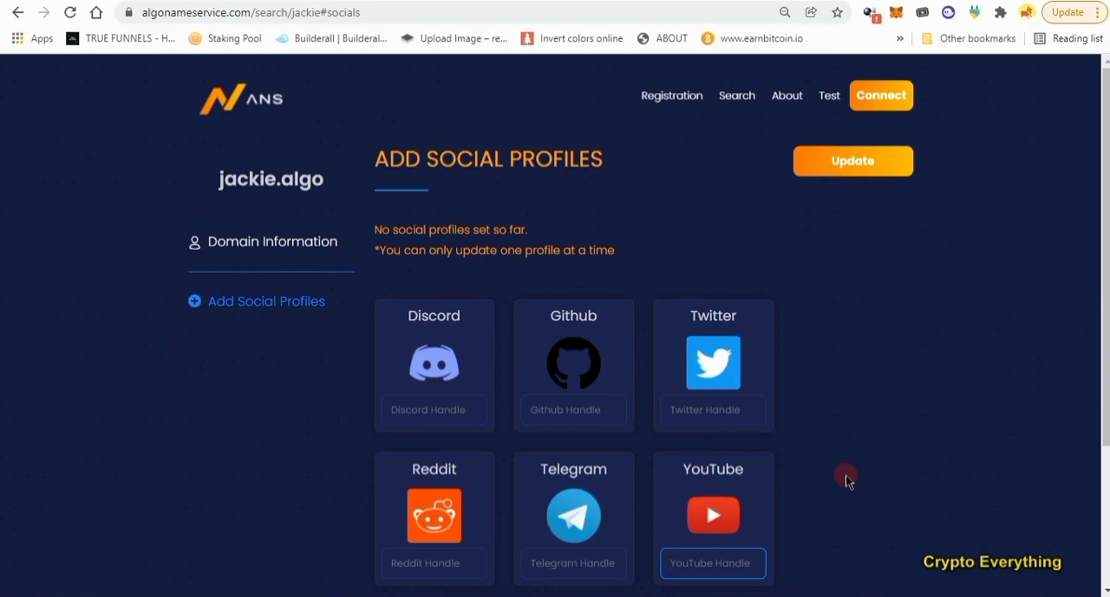
left_click(713, 563)
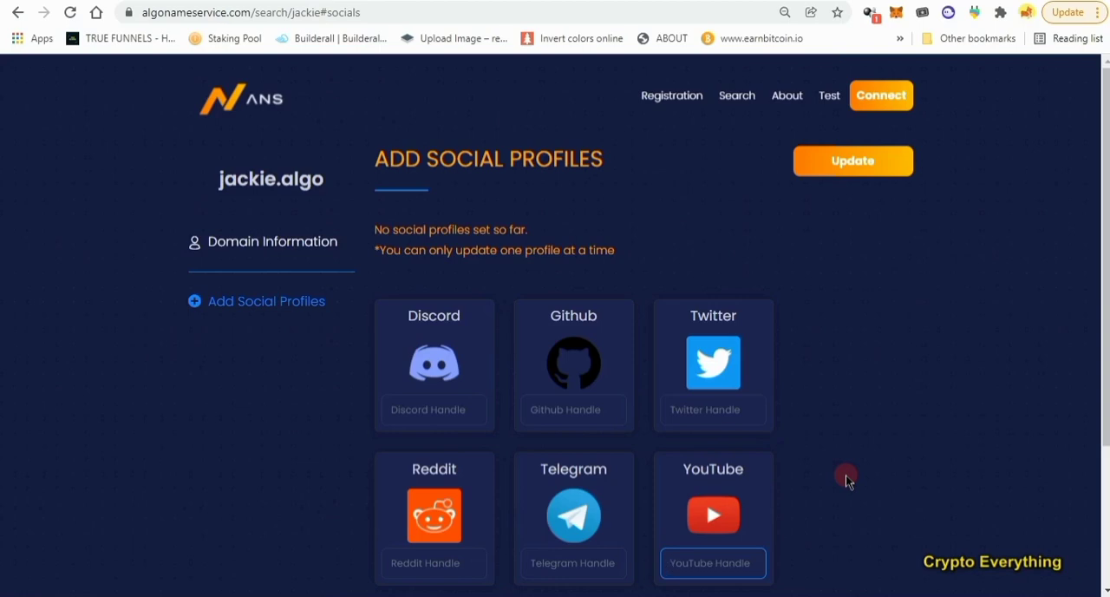
left_click(713, 562)
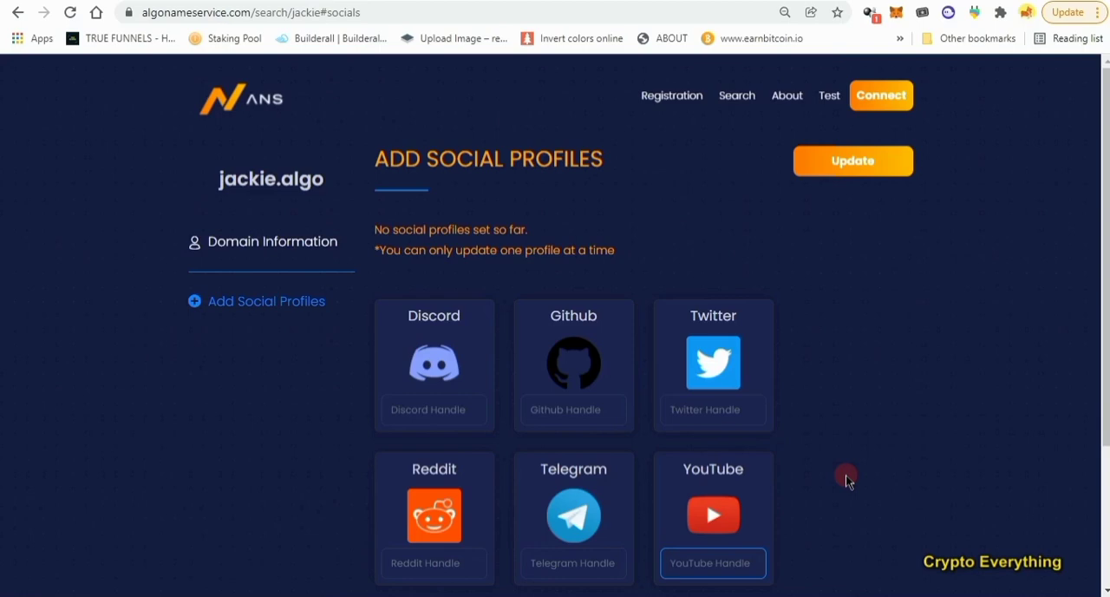
left_click(712, 562)
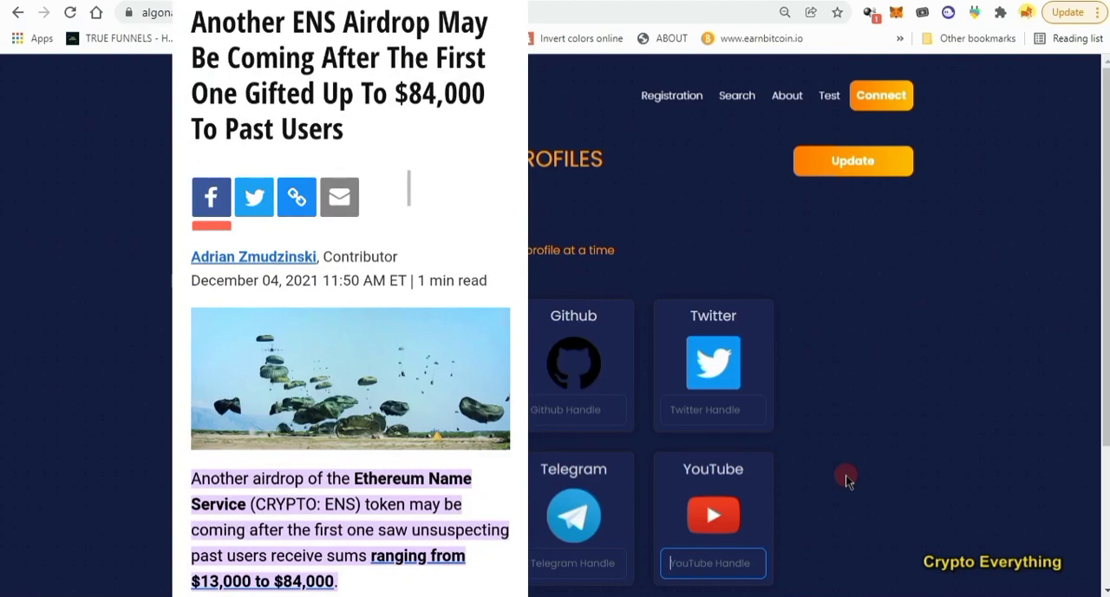
mouse_move(940, 536)
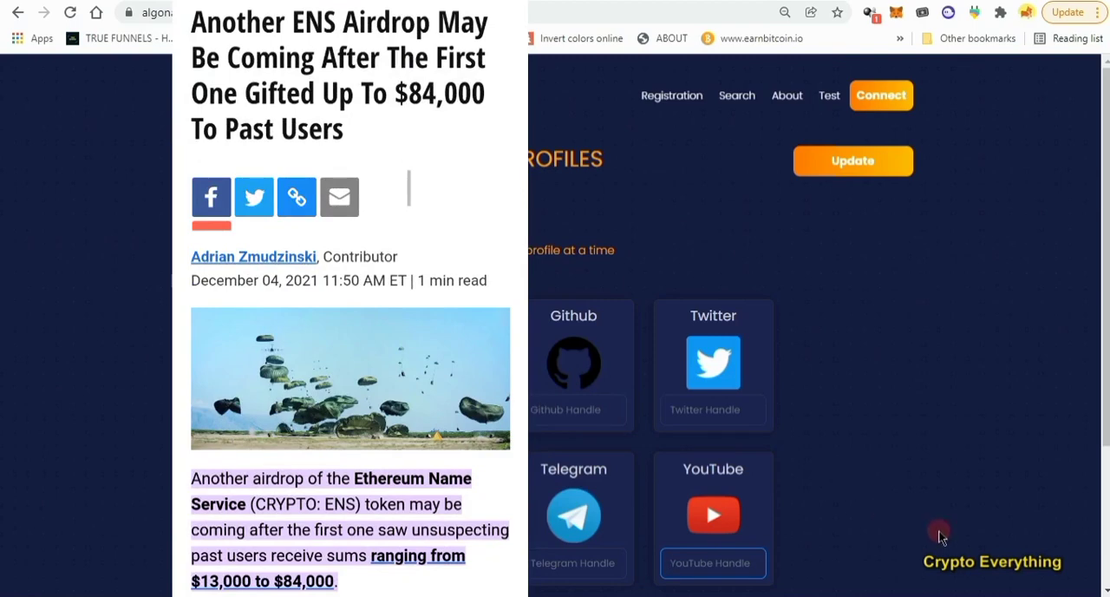
mouse_move(1086, 305)
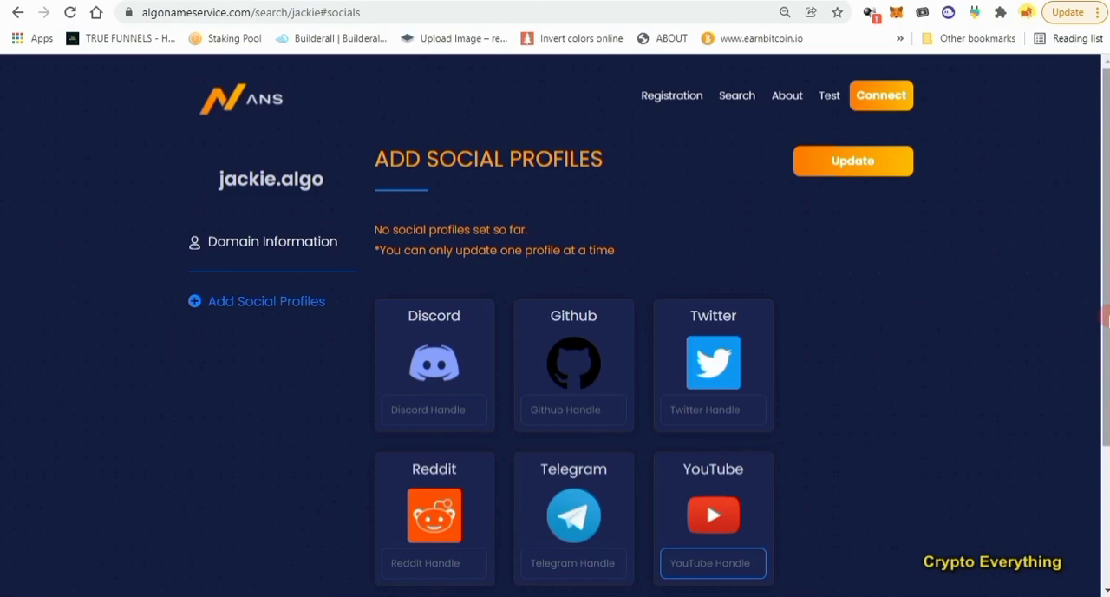
left_click(713, 562)
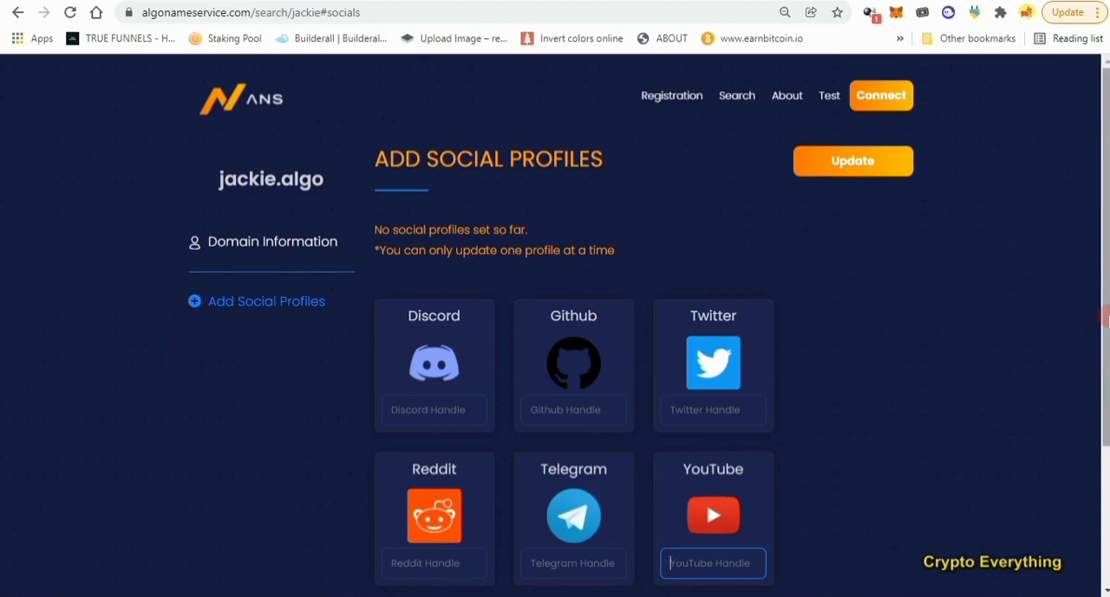
left_click(713, 562)
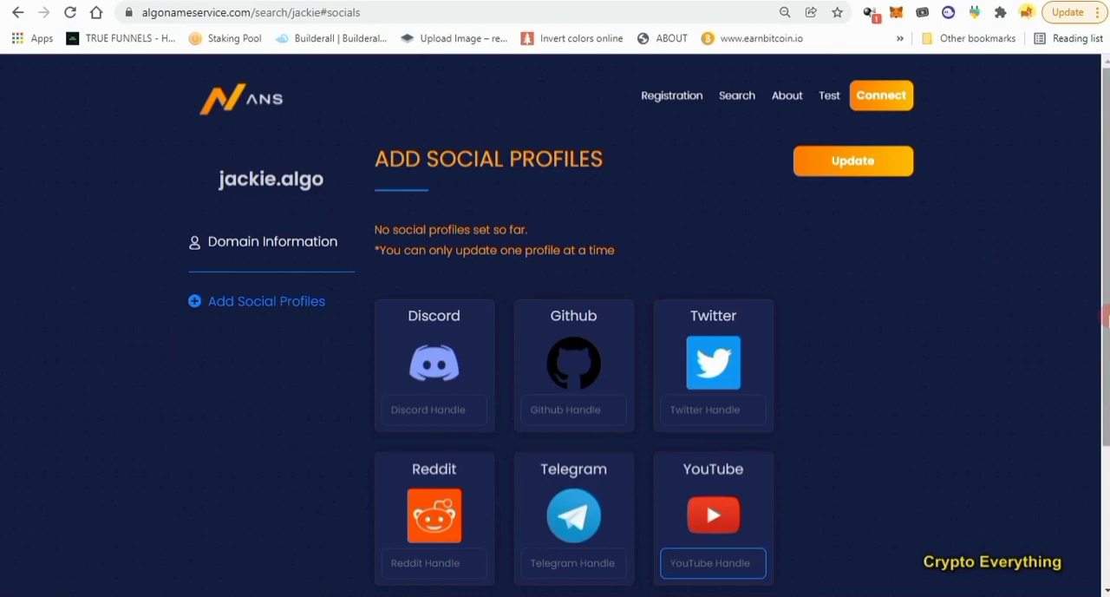
left_click(712, 563)
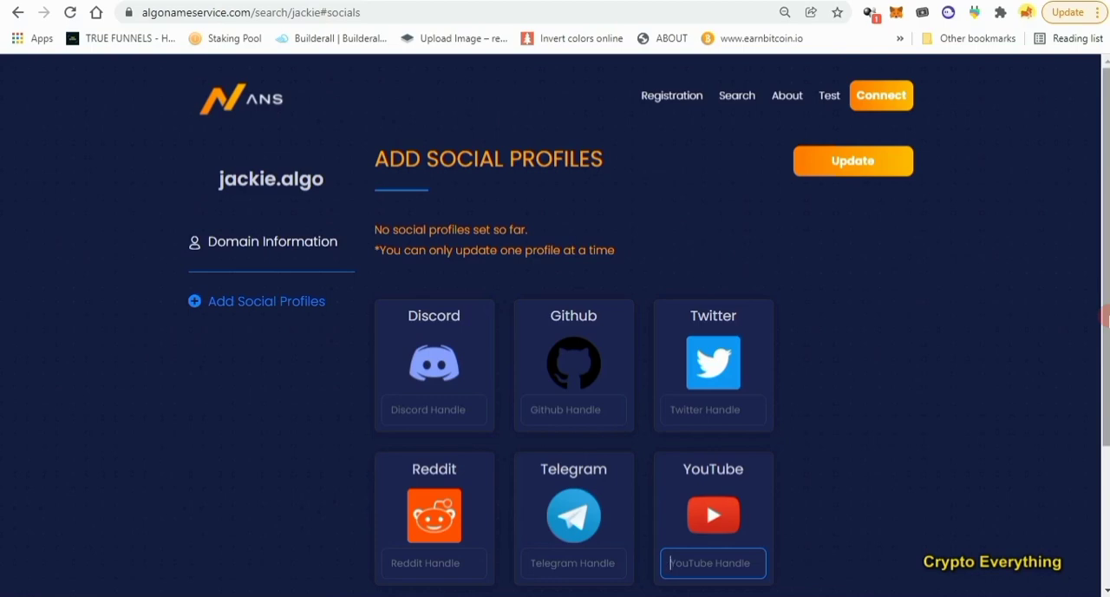